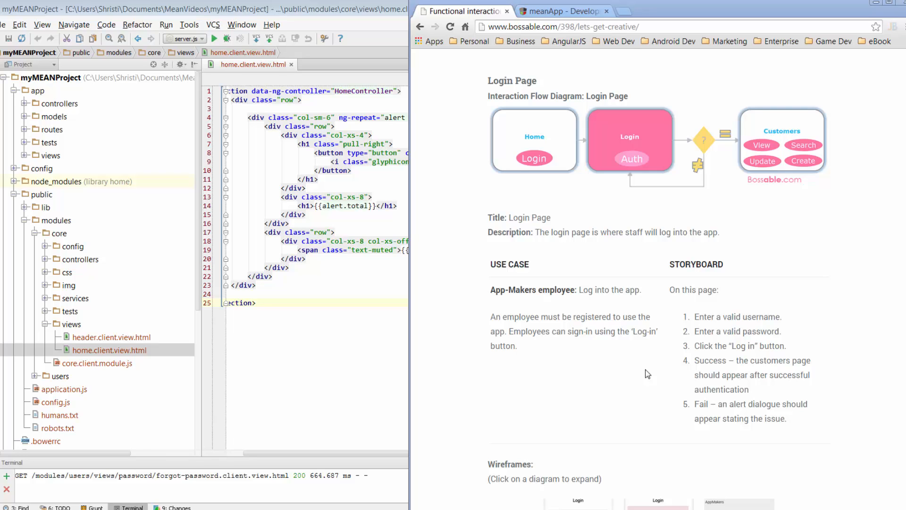
mouse_move(505, 214)
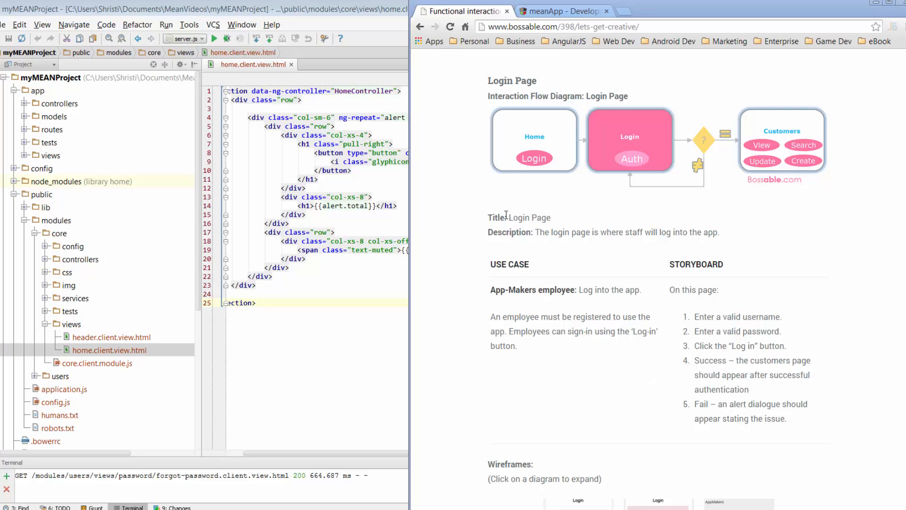
mouse_move(629, 203)
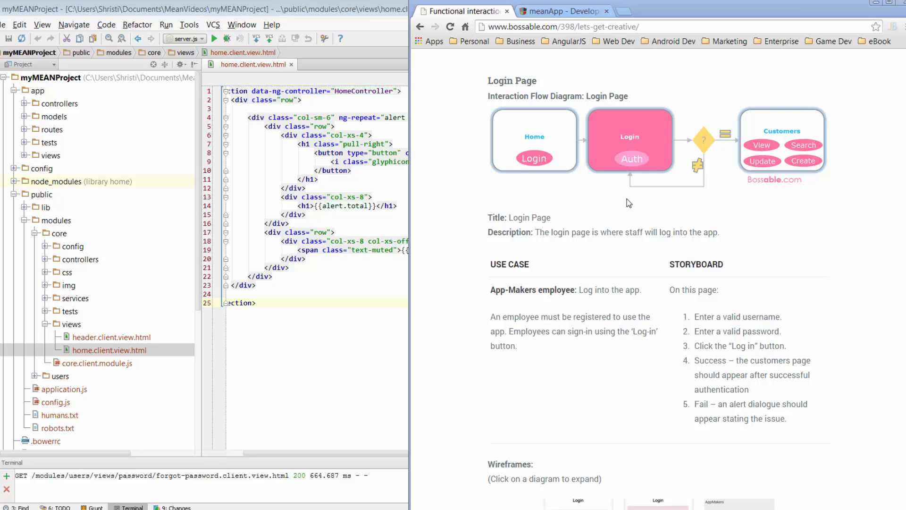
mouse_move(618, 249)
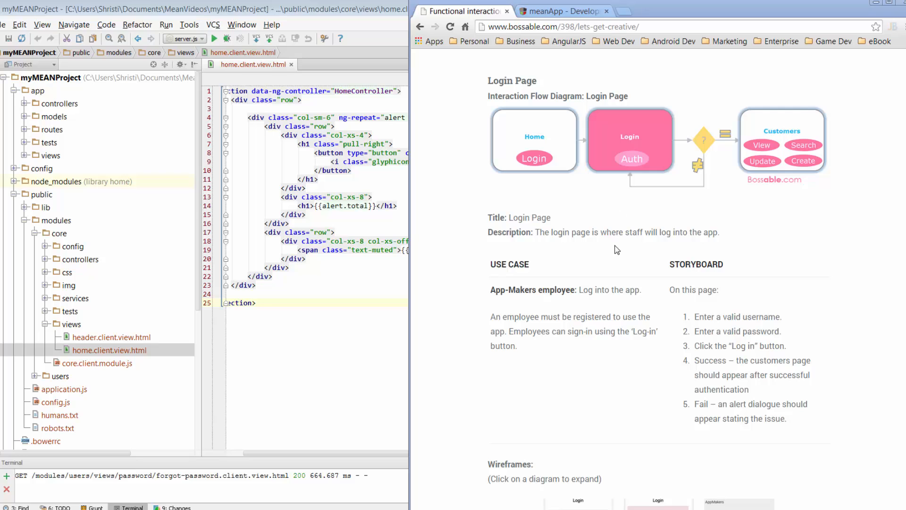
mouse_move(592, 268)
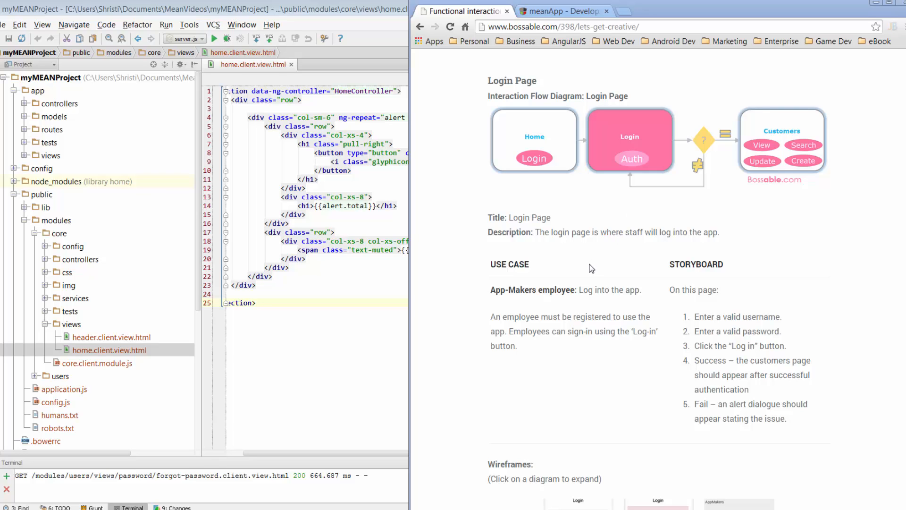
mouse_move(620, 309)
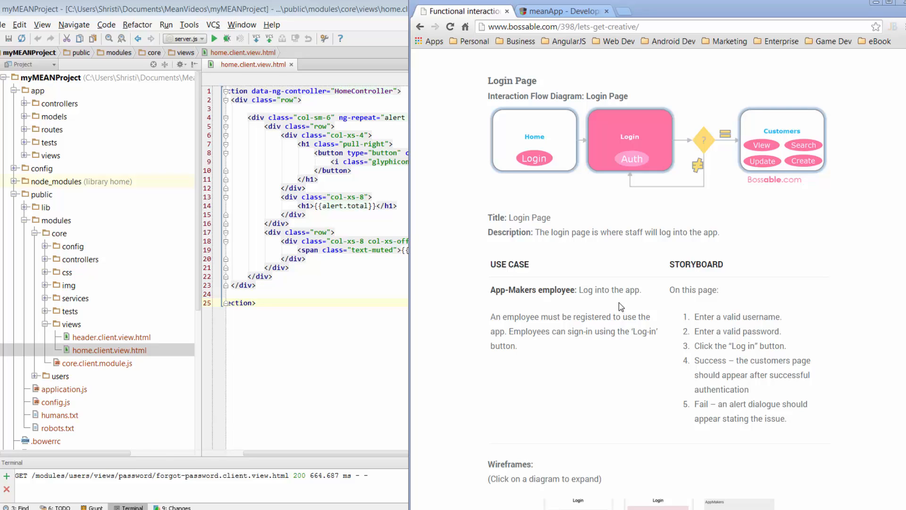
mouse_move(786, 299)
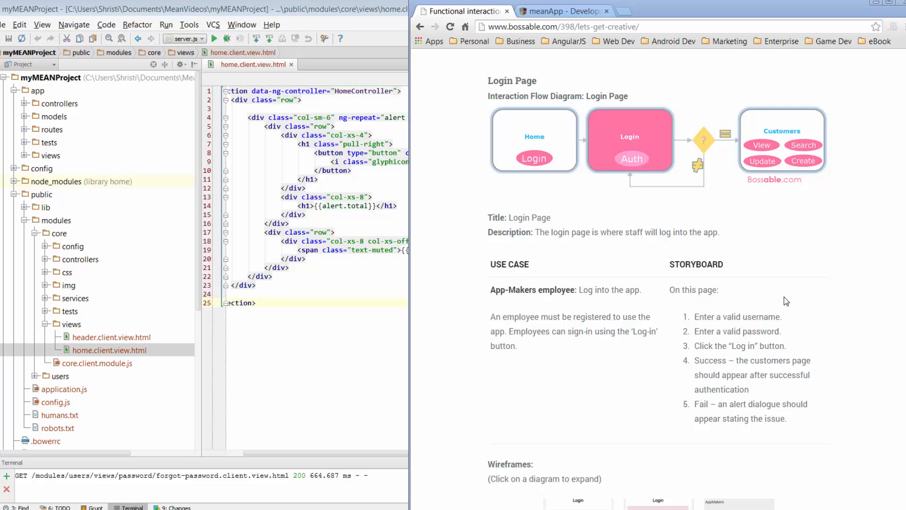
mouse_move(780, 344)
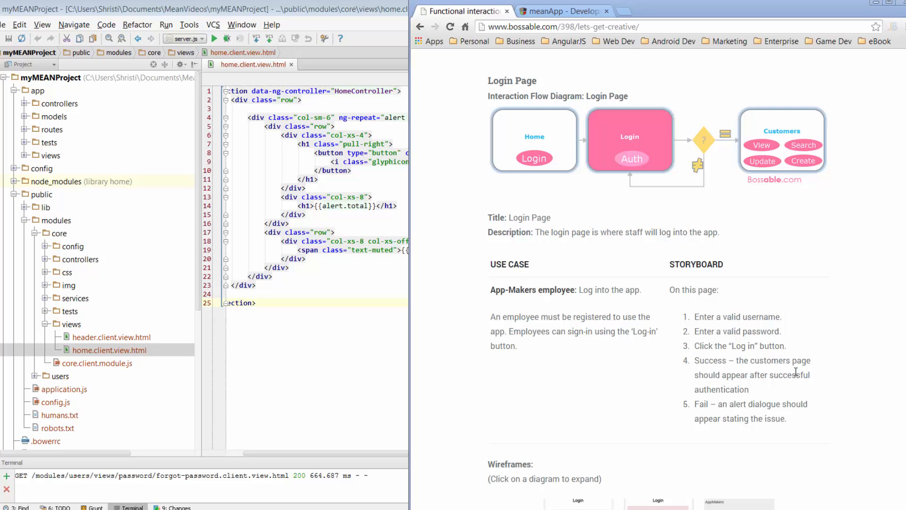
mouse_move(842, 378)
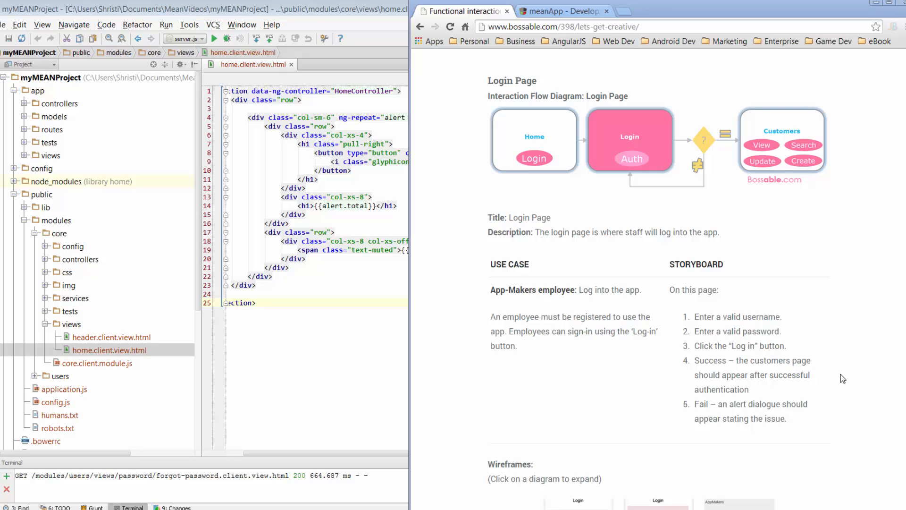
mouse_move(840, 385)
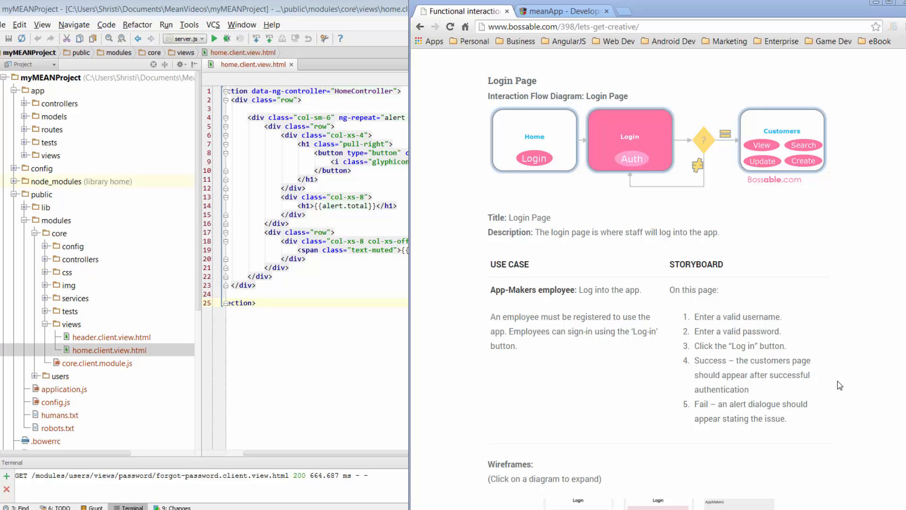
- Advance the enlarged login wireframes to the 'Incorrect Username or Password' one
scroll(down, 3)
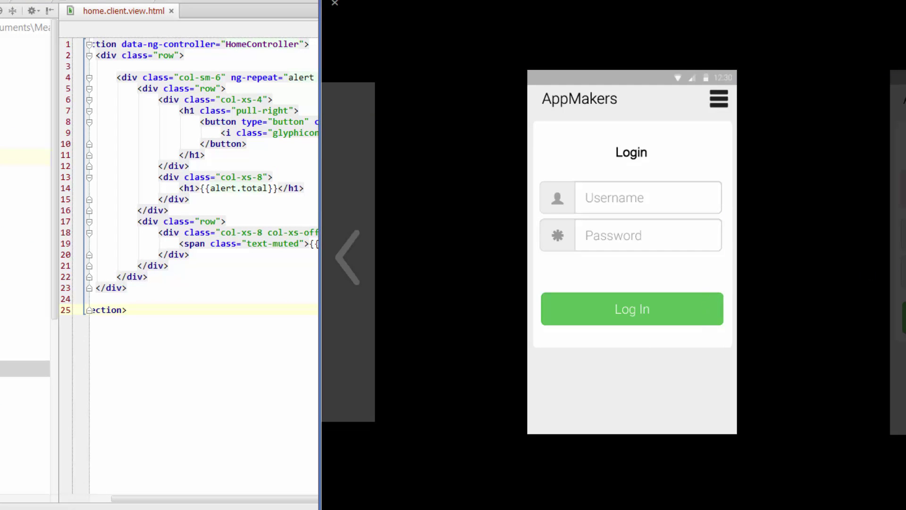
click(631, 317)
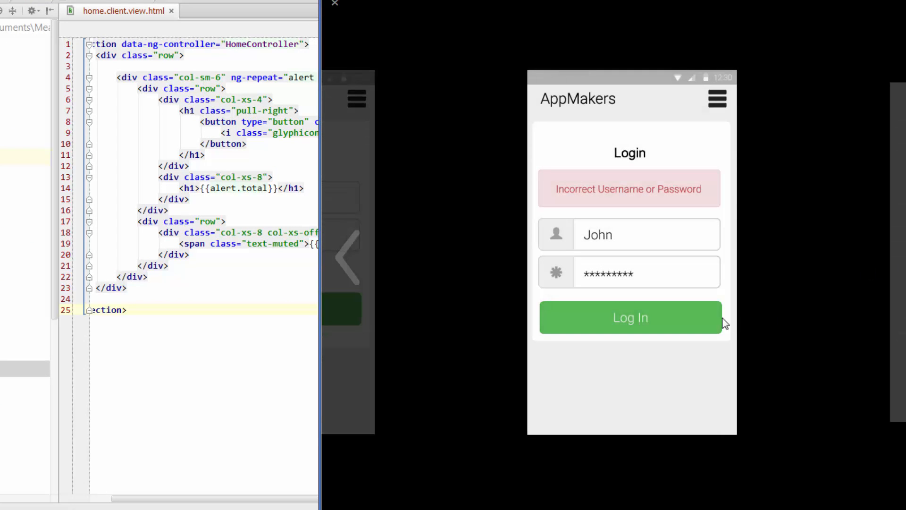
mouse_move(749, 186)
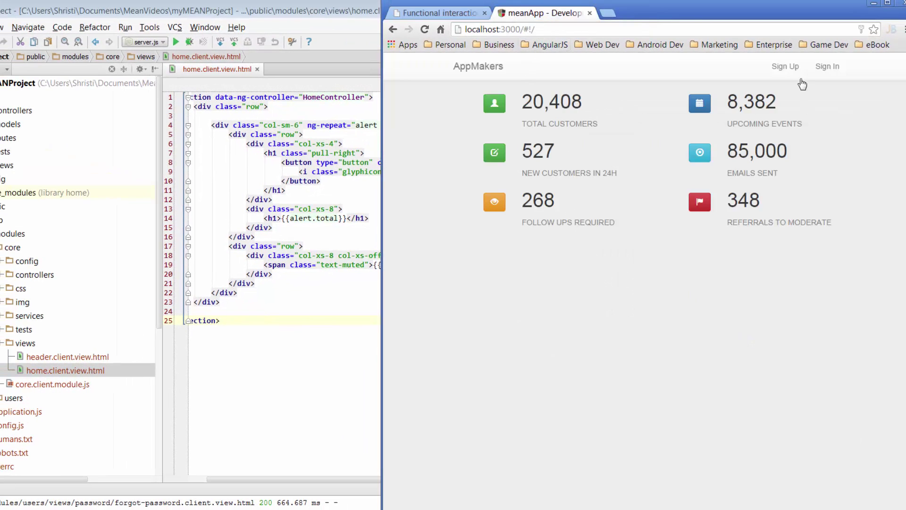
- Show the local meanApp's sign-up page with its social account buttons
click(785, 66)
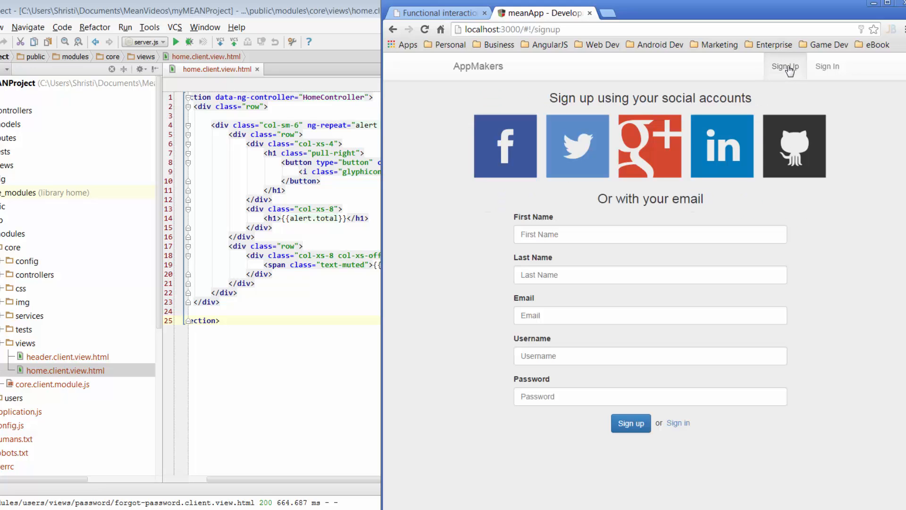
mouse_move(885, 160)
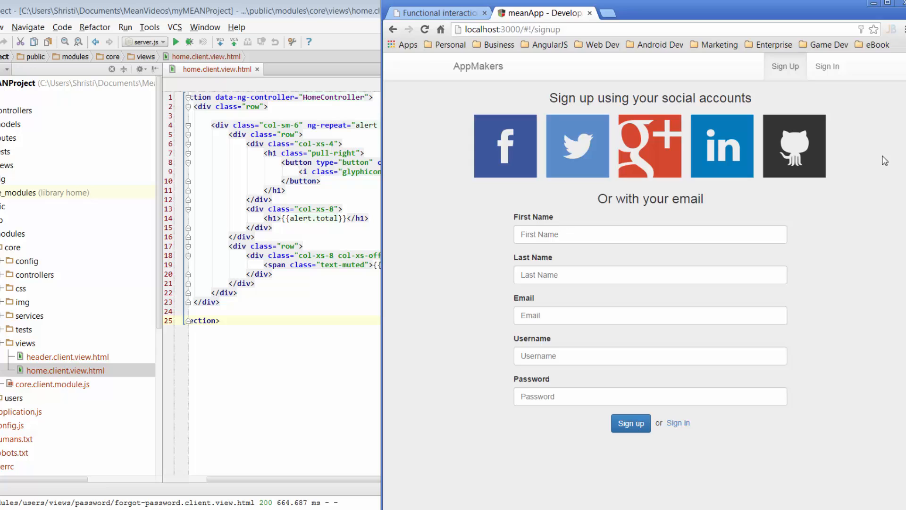
mouse_move(672, 196)
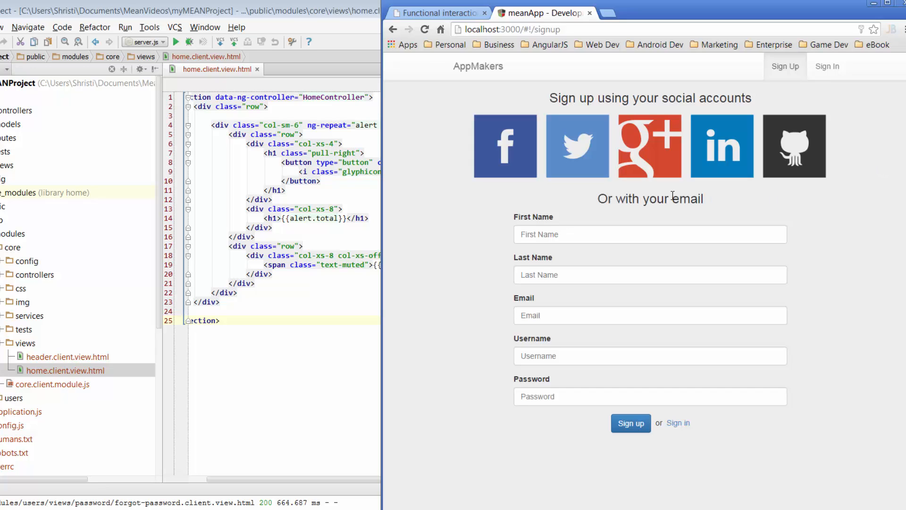
mouse_move(507, 165)
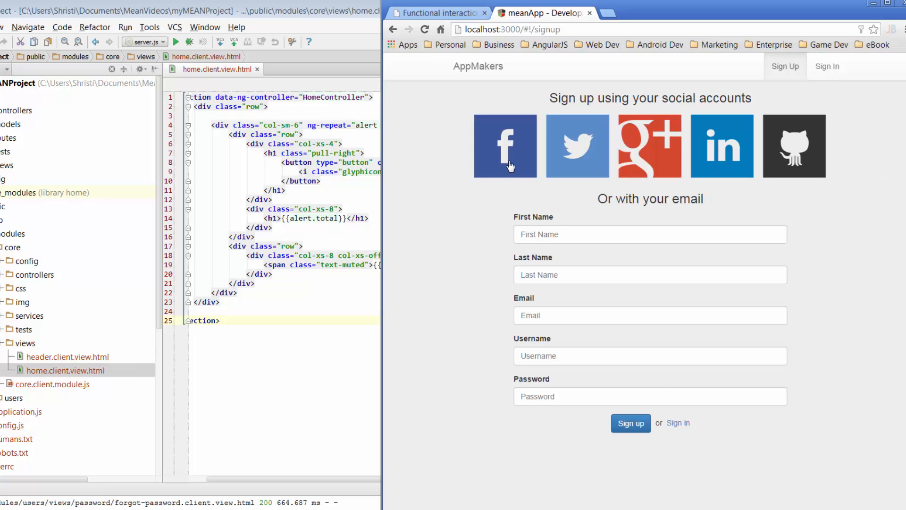
mouse_move(712, 151)
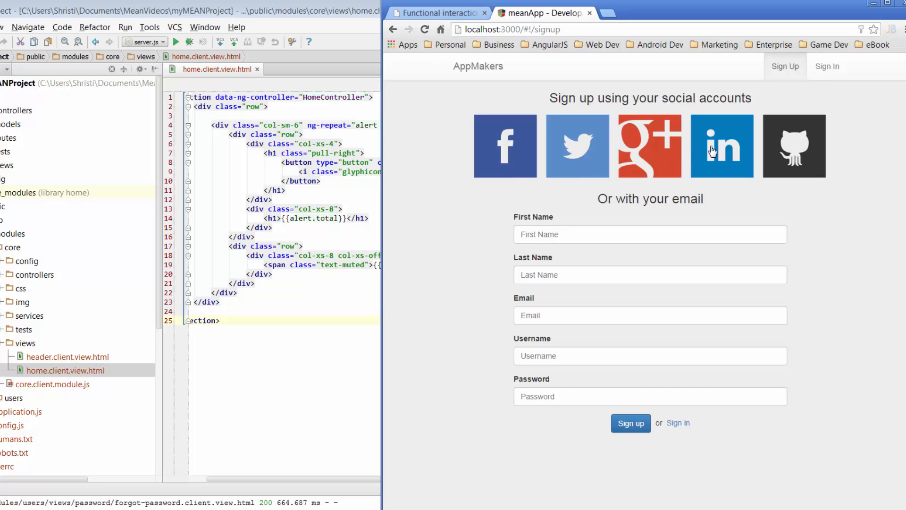
mouse_move(808, 189)
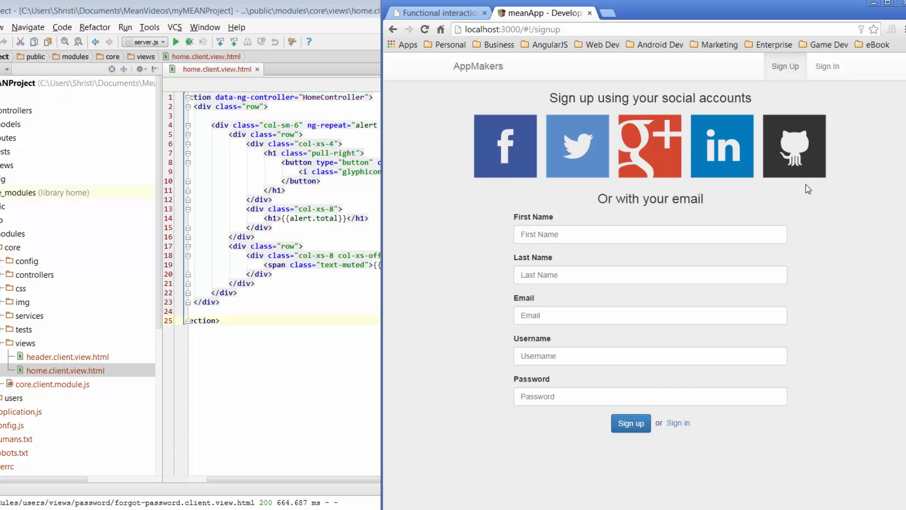
mouse_move(825, 401)
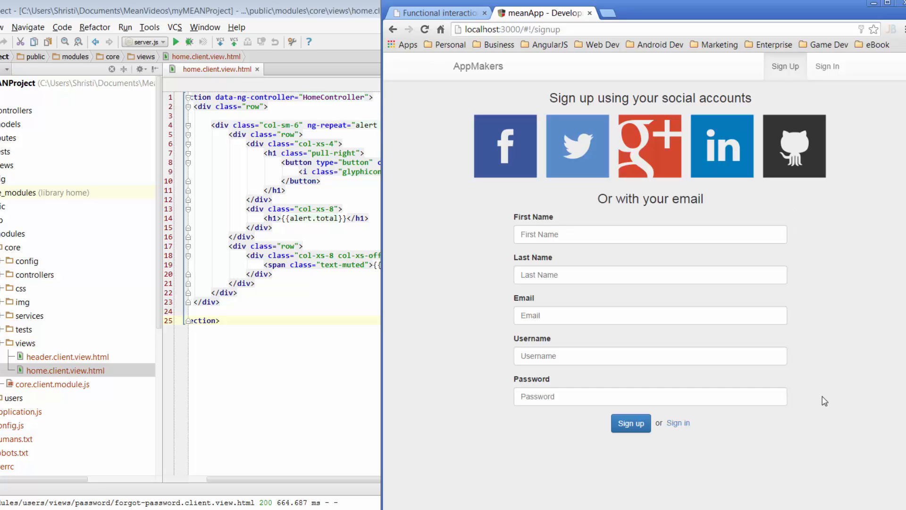
mouse_move(822, 230)
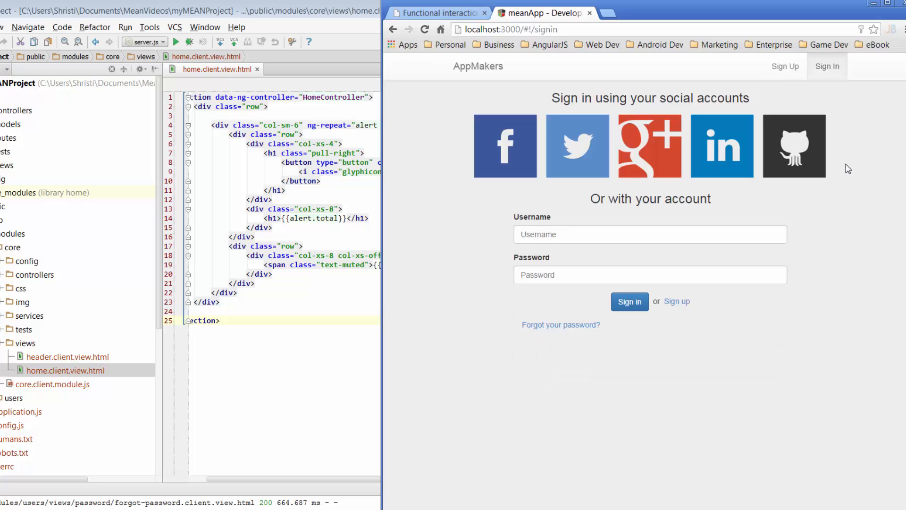
mouse_move(530, 193)
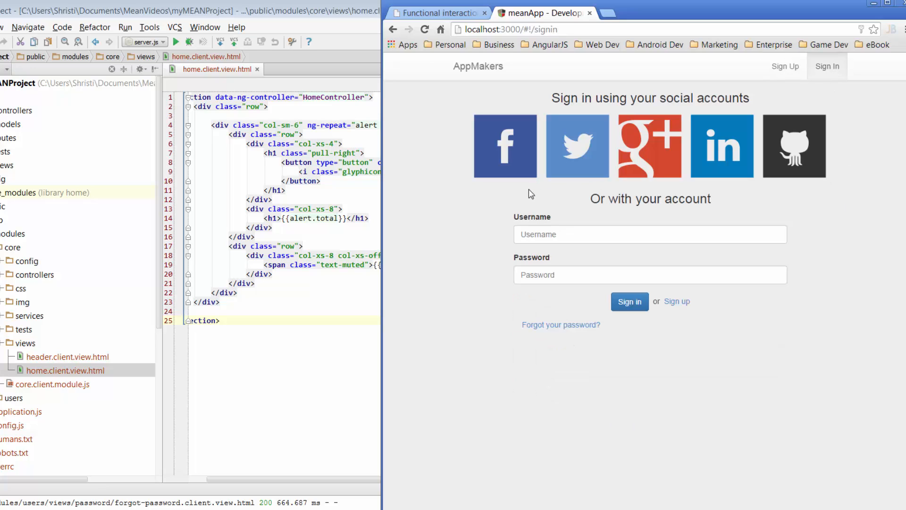
mouse_move(808, 244)
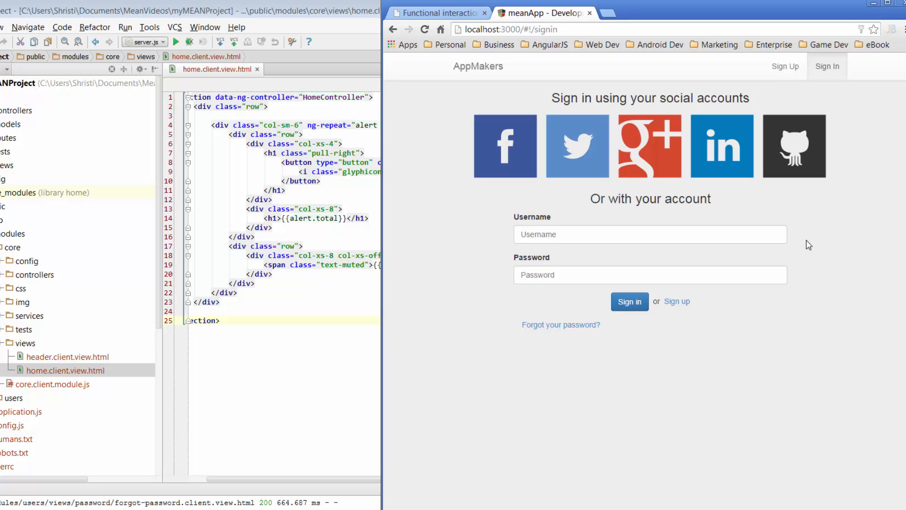
mouse_move(798, 70)
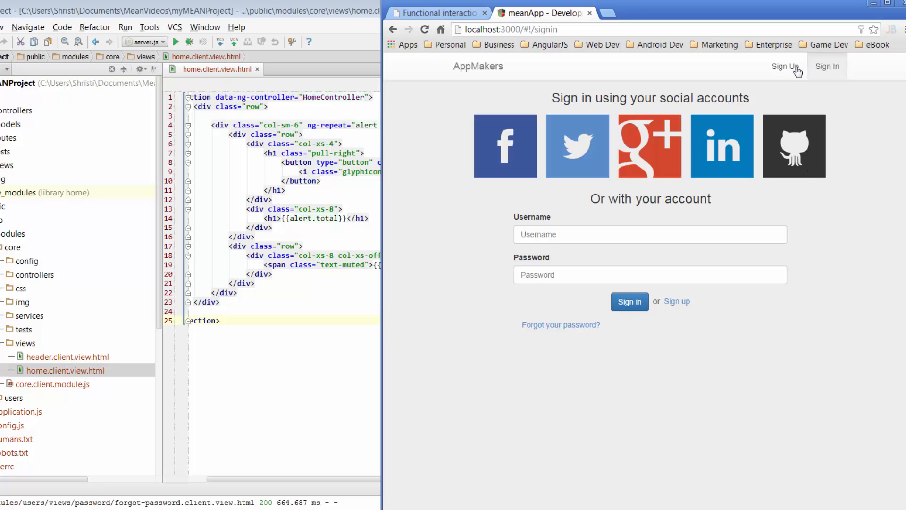
- Return the local meanApp to its sign-up page
click(784, 66)
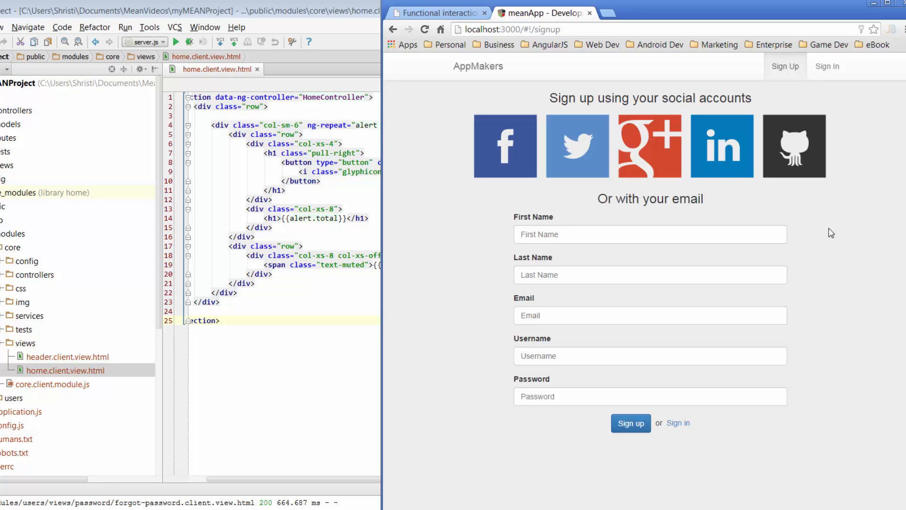
mouse_move(535, 198)
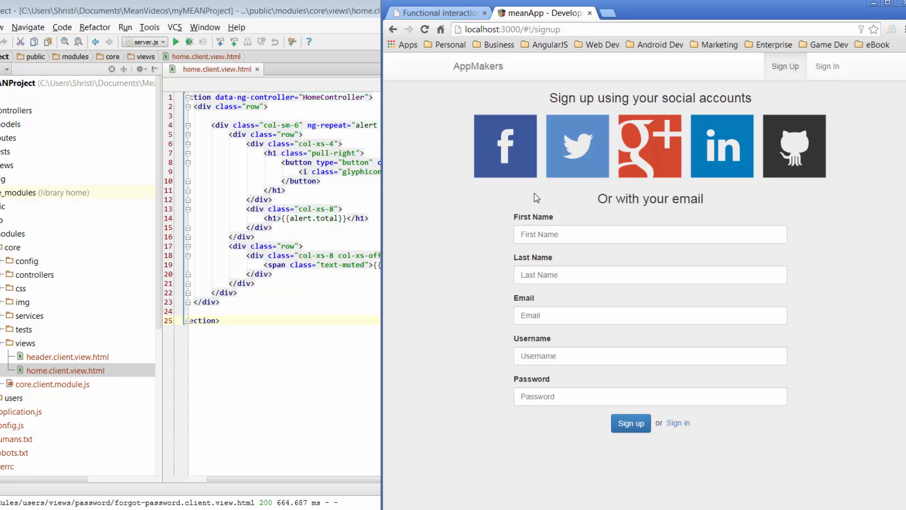
mouse_move(504, 202)
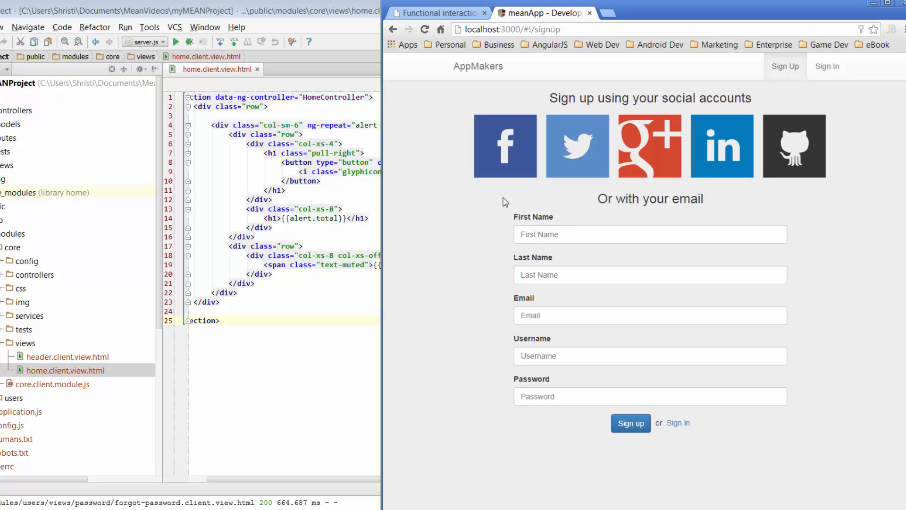
mouse_move(520, 175)
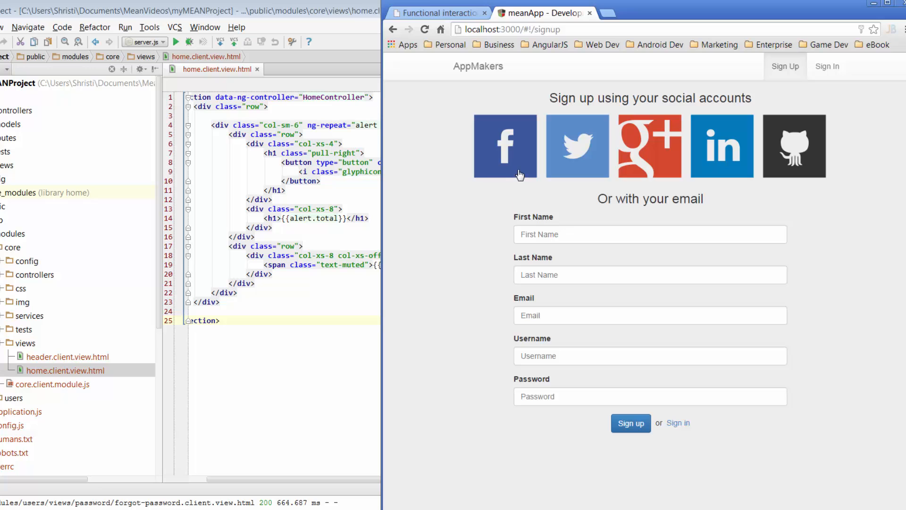
mouse_move(475, 225)
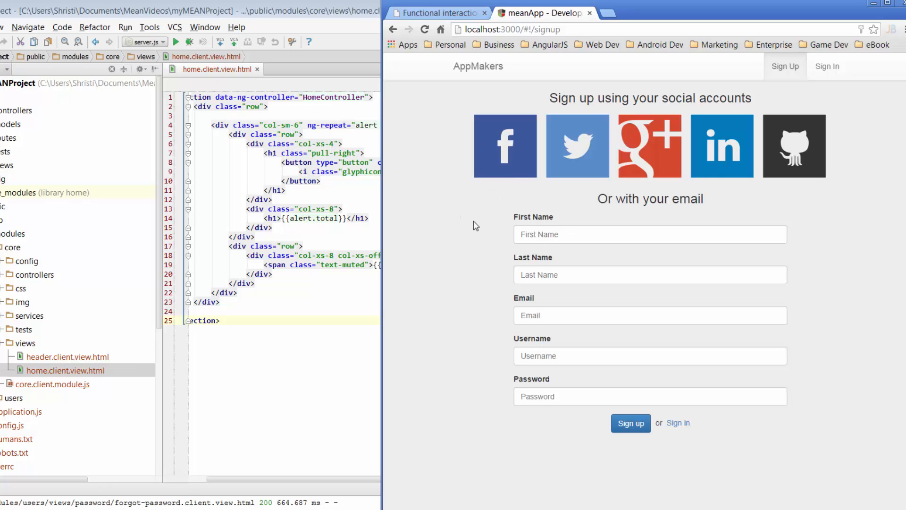
mouse_move(478, 235)
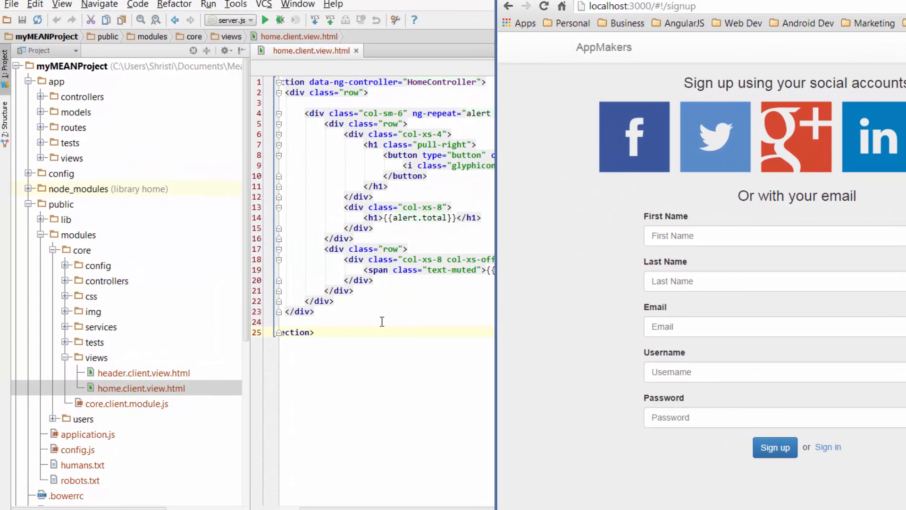
mouse_move(97, 303)
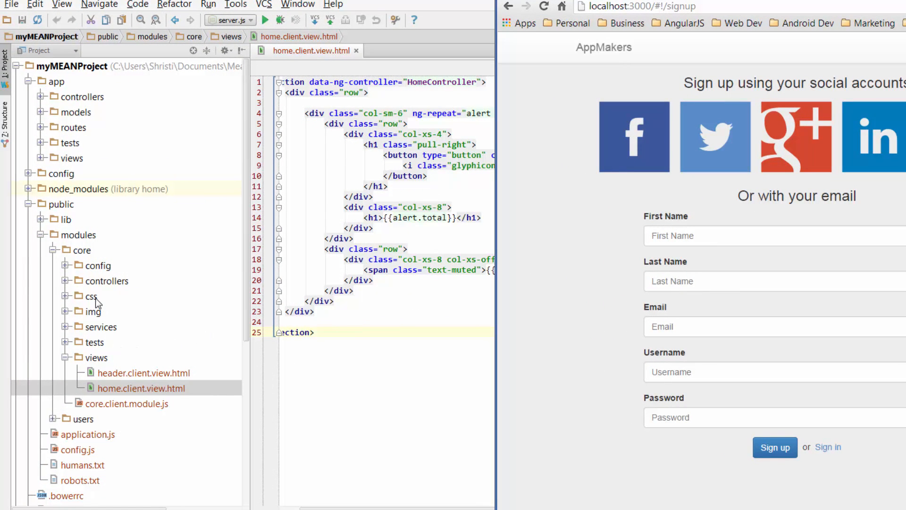
mouse_move(85, 263)
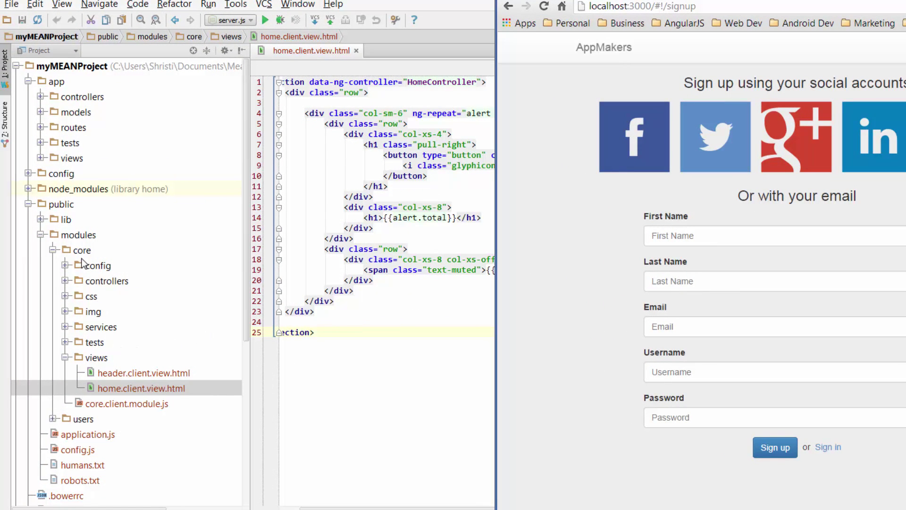
- Expand the users module and its views folder in the Project tree
scroll(down, 3)
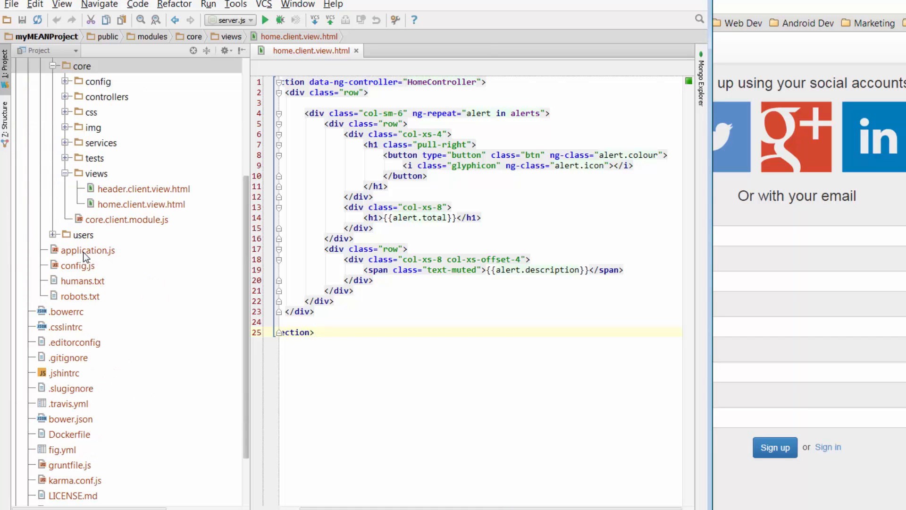
click(65, 234)
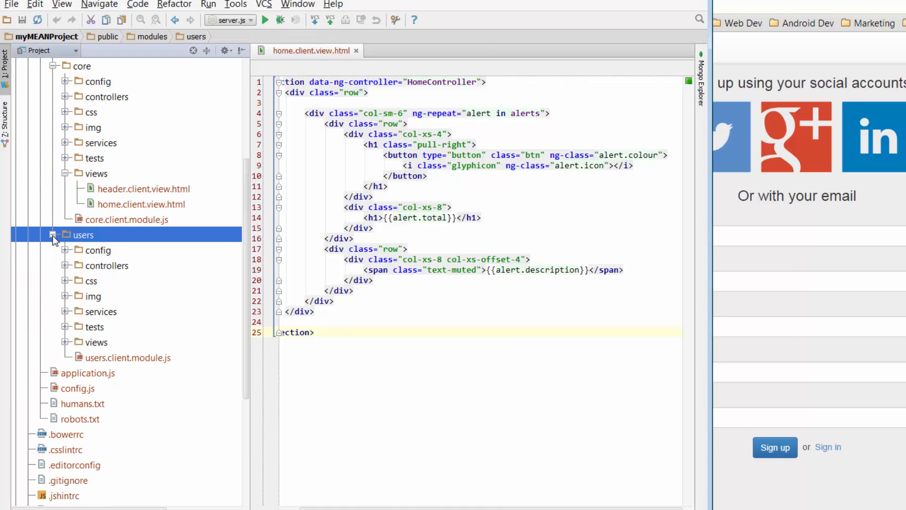
click(86, 342)
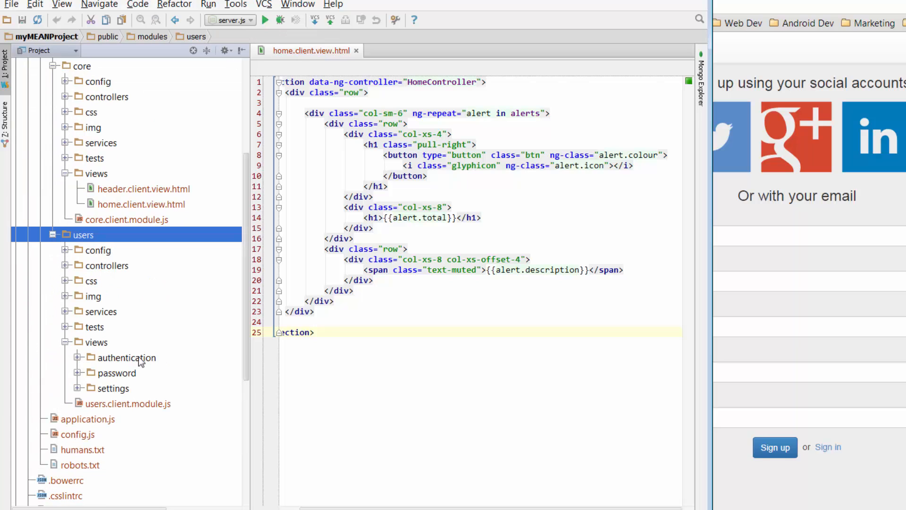
mouse_move(134, 392)
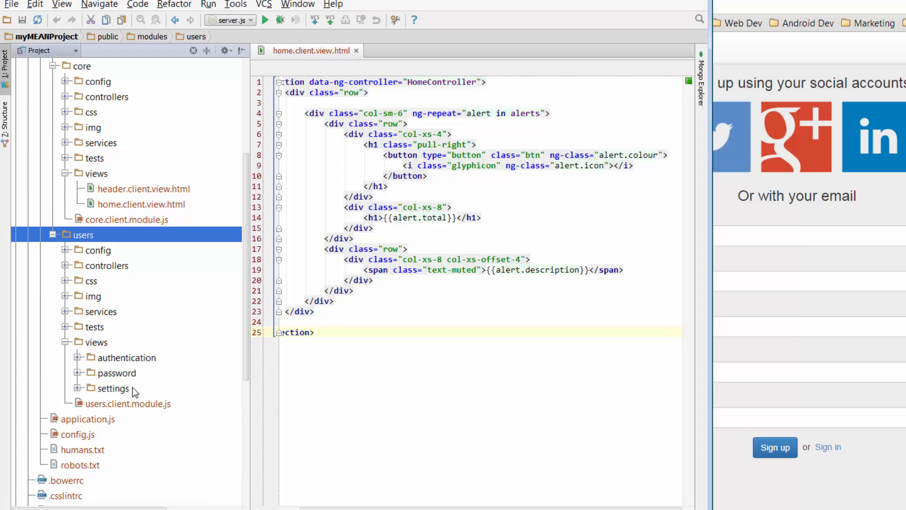
mouse_move(142, 391)
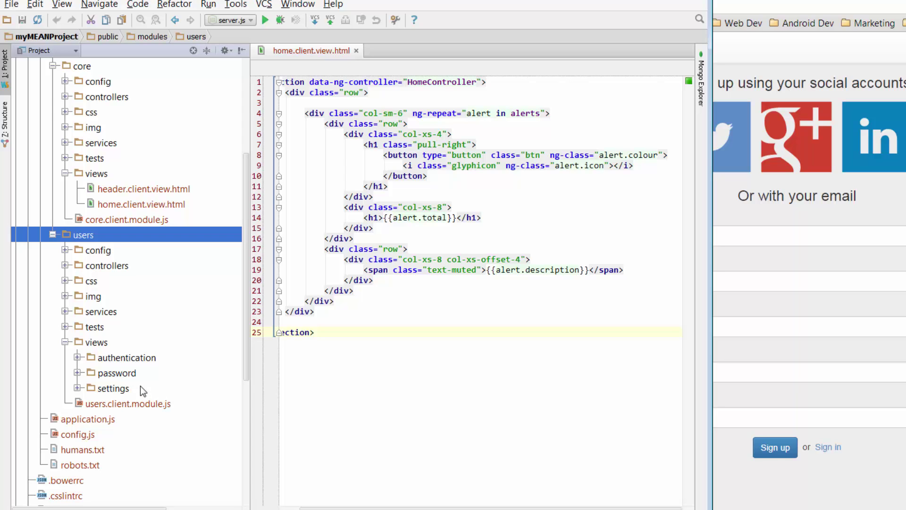
mouse_move(150, 364)
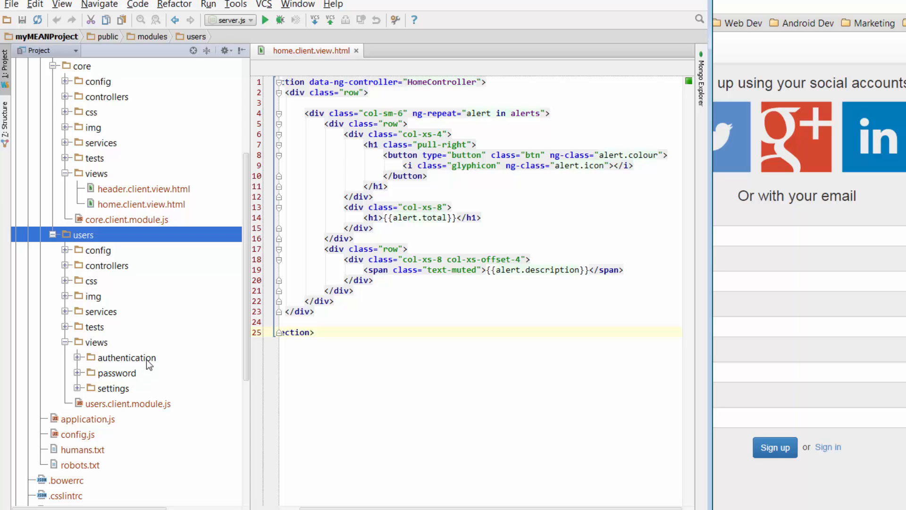
mouse_move(149, 365)
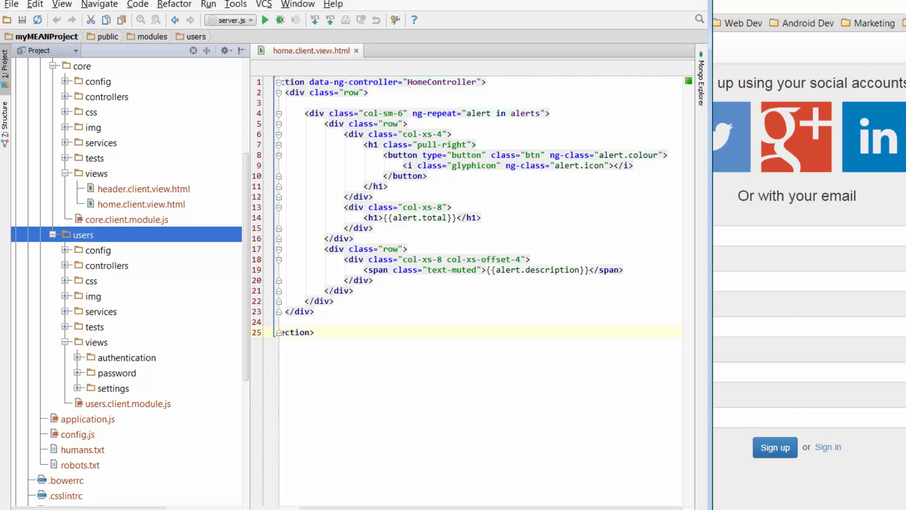
mouse_move(141, 374)
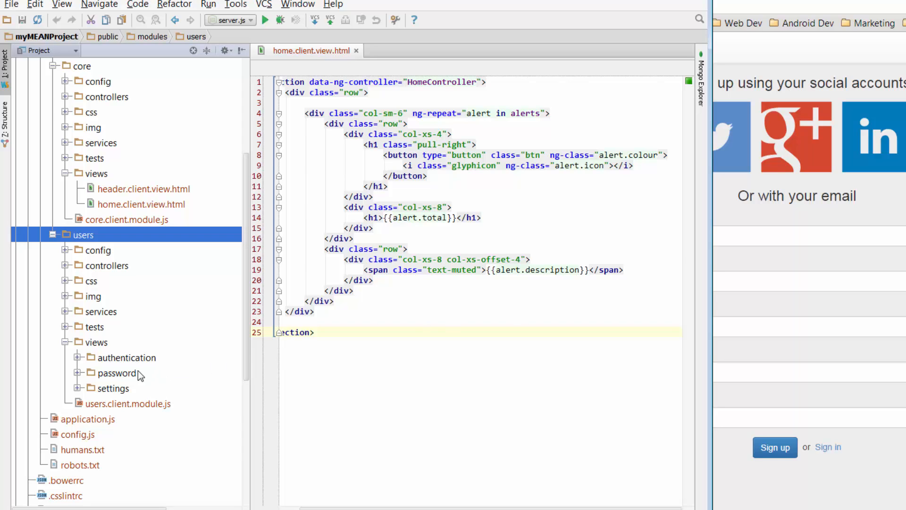
mouse_move(147, 374)
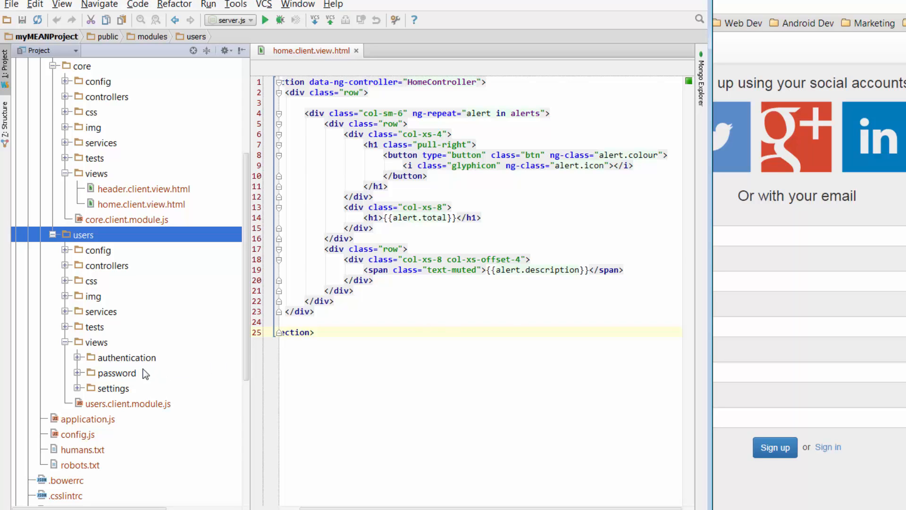
mouse_move(143, 394)
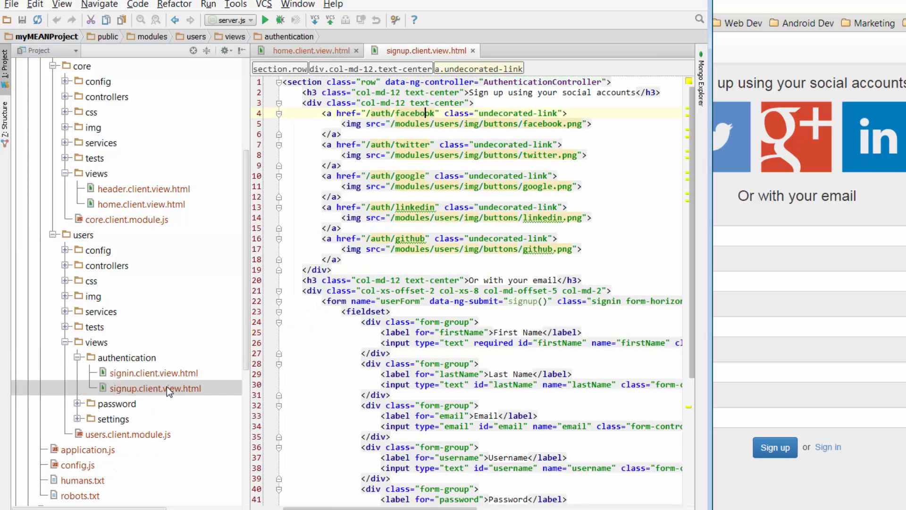
click(156, 388)
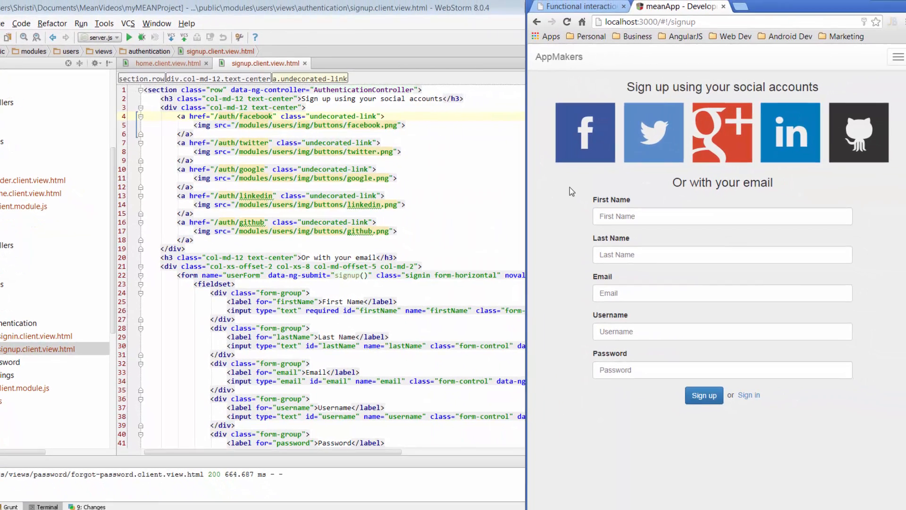
mouse_move(533, 185)
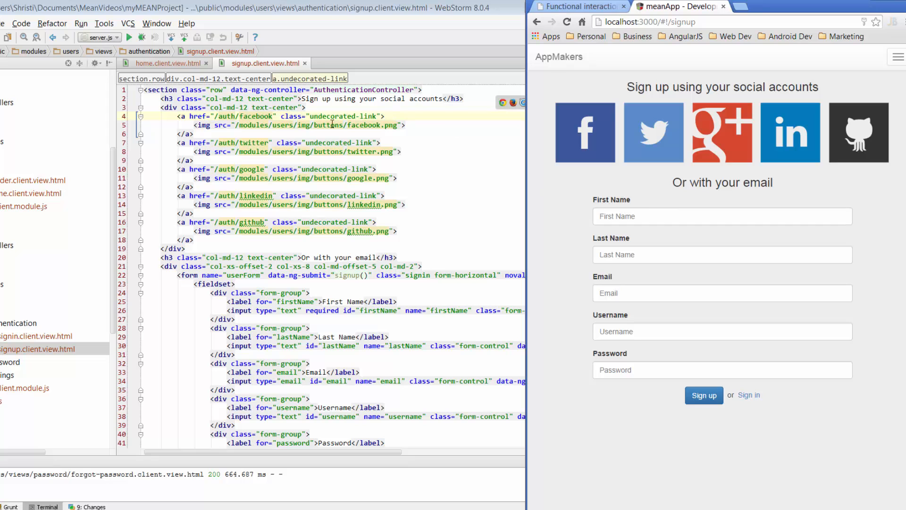
mouse_move(427, 170)
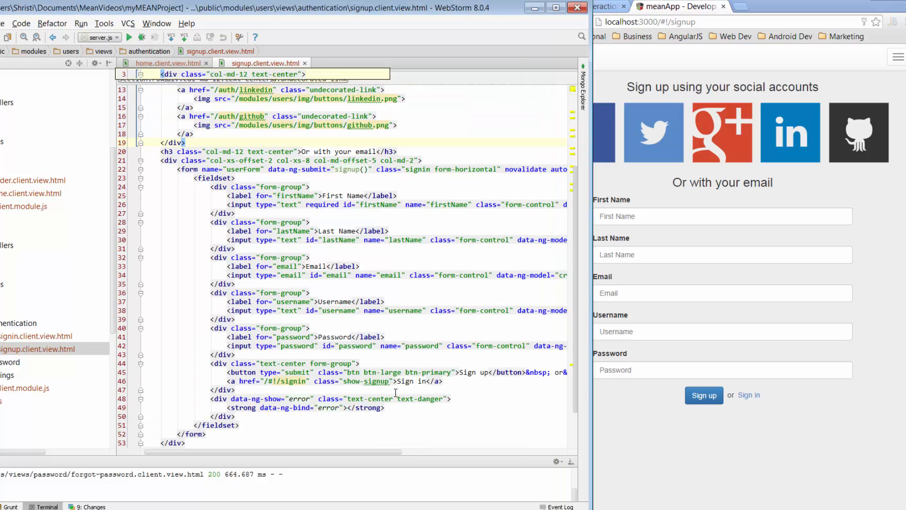
scroll(up, 3)
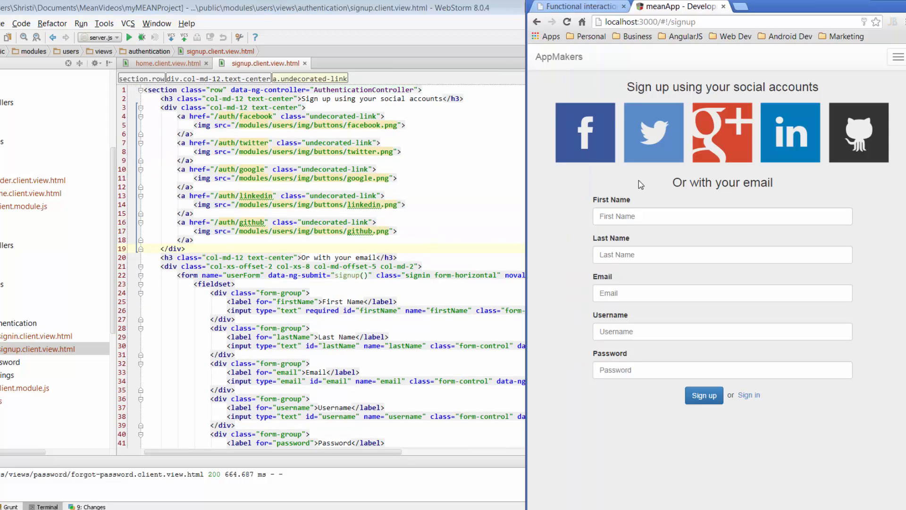
mouse_move(445, 143)
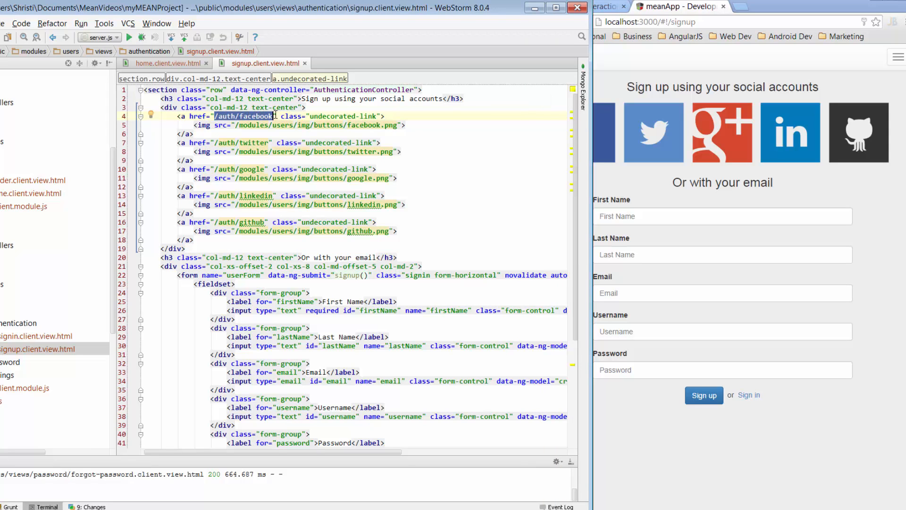
mouse_move(260, 117)
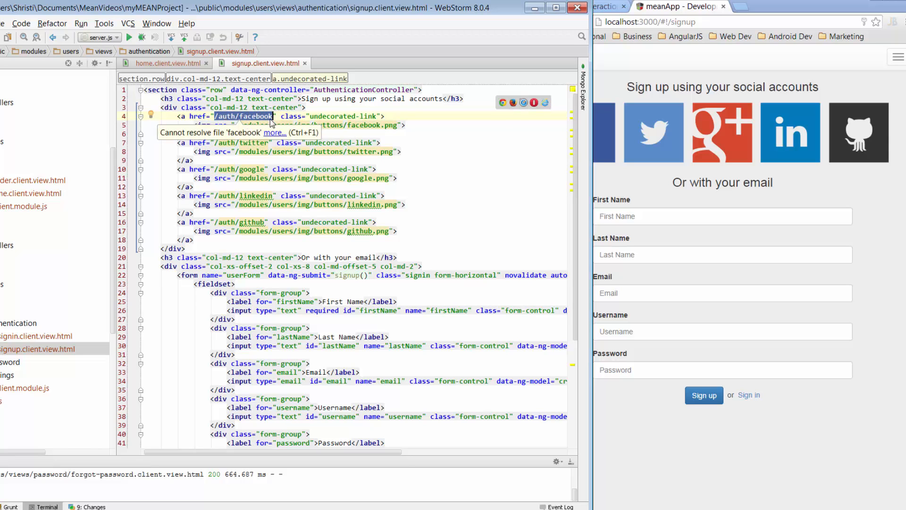
mouse_move(306, 125)
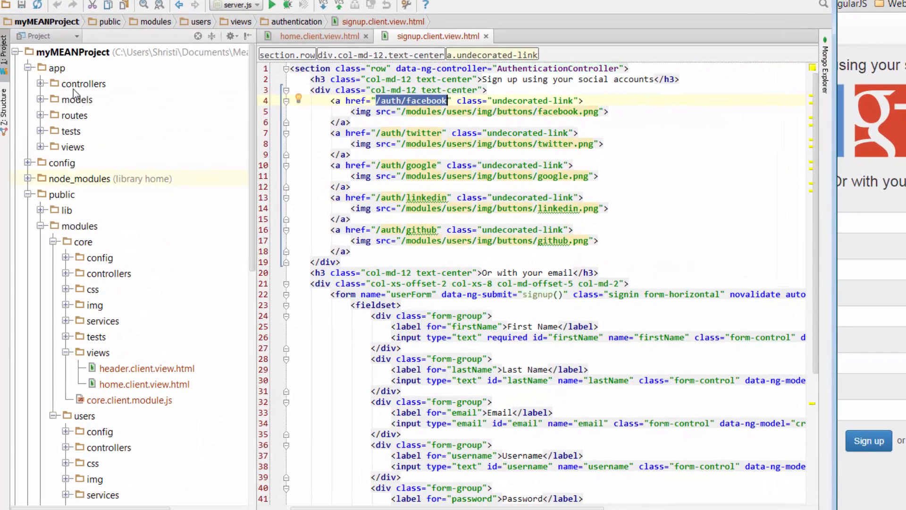
click(57, 68)
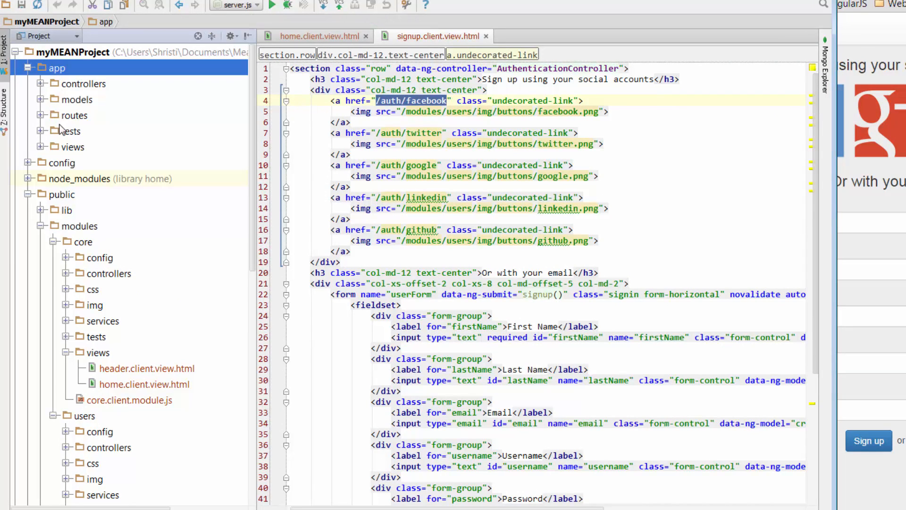
click(50, 116)
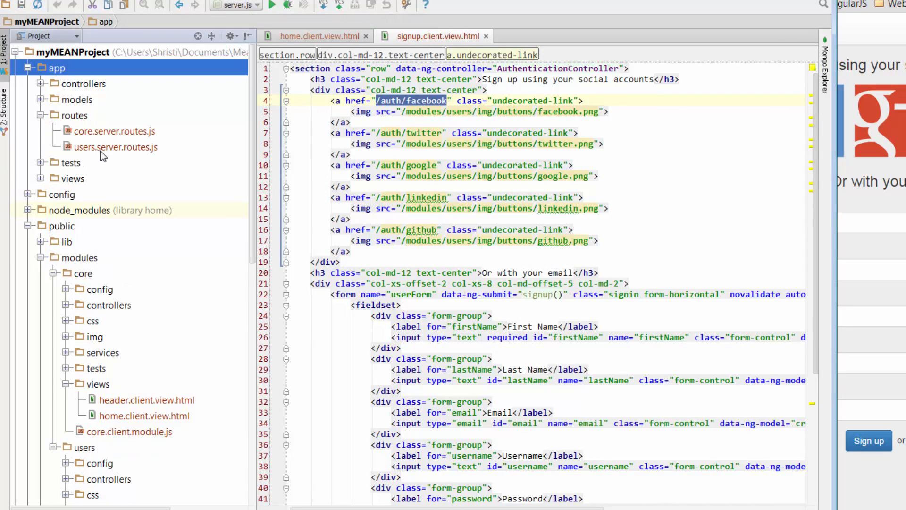
mouse_move(106, 155)
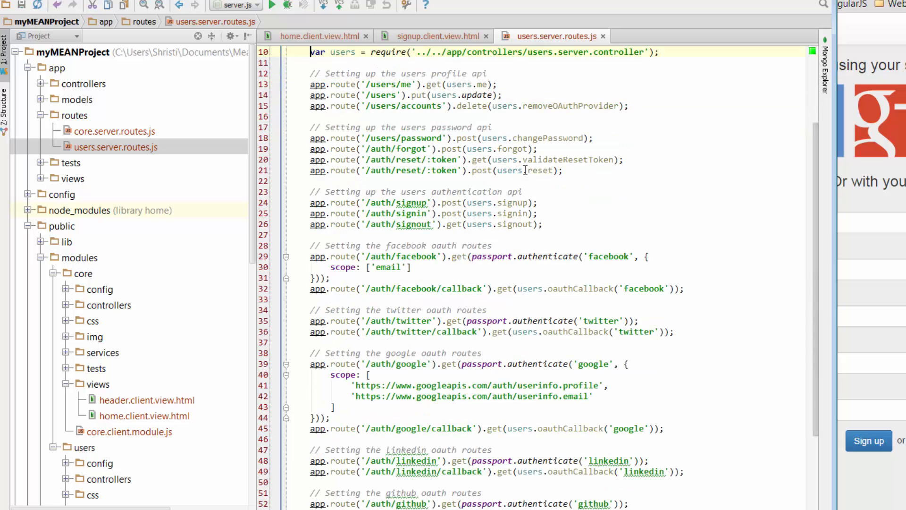
click(436, 36)
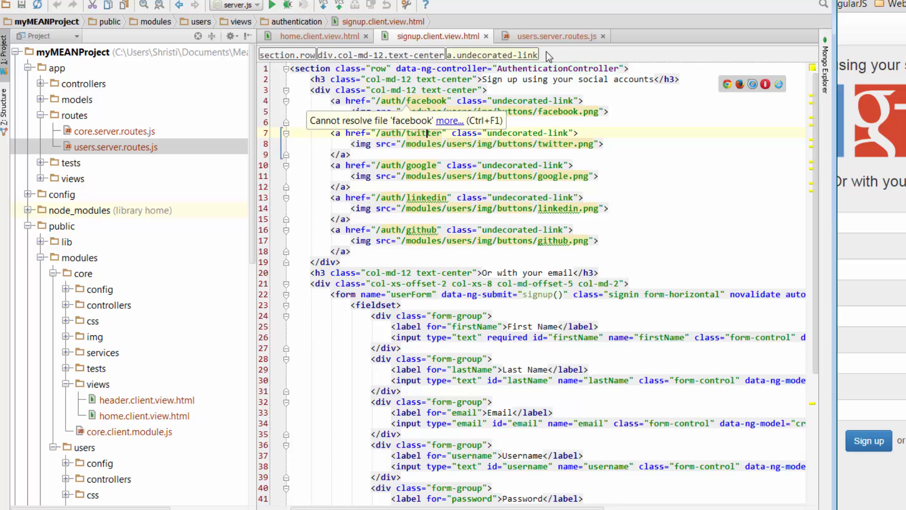
click(553, 36)
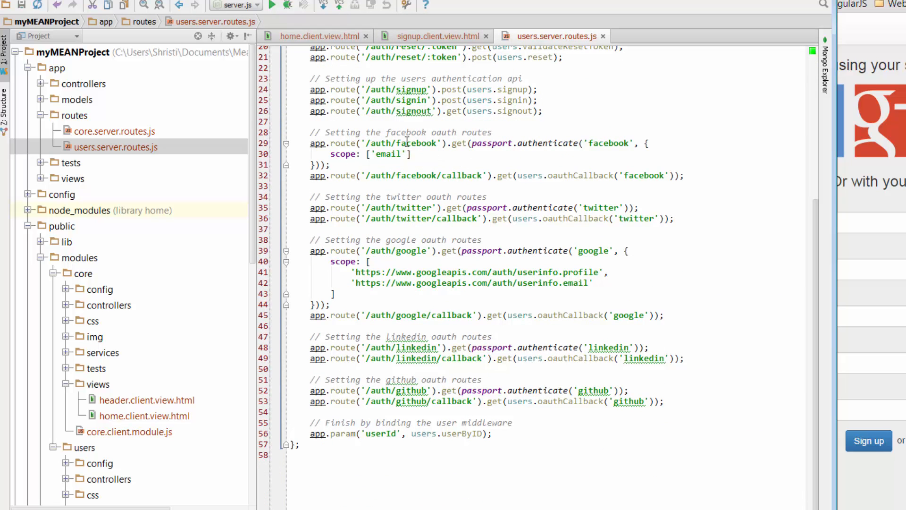
click(497, 175)
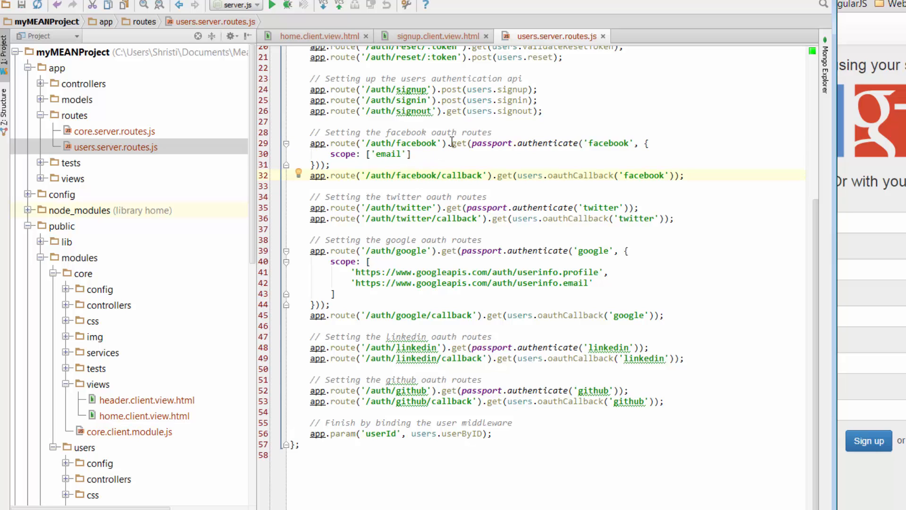
mouse_move(474, 144)
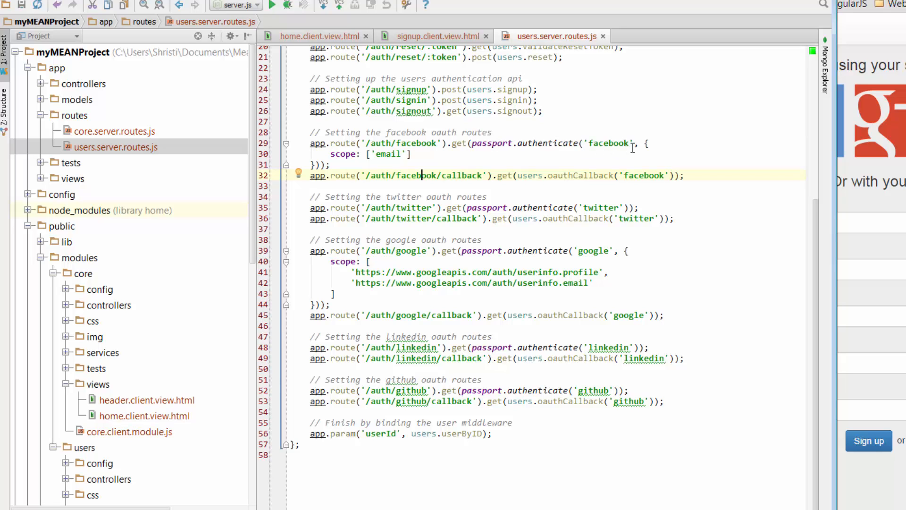
mouse_move(617, 144)
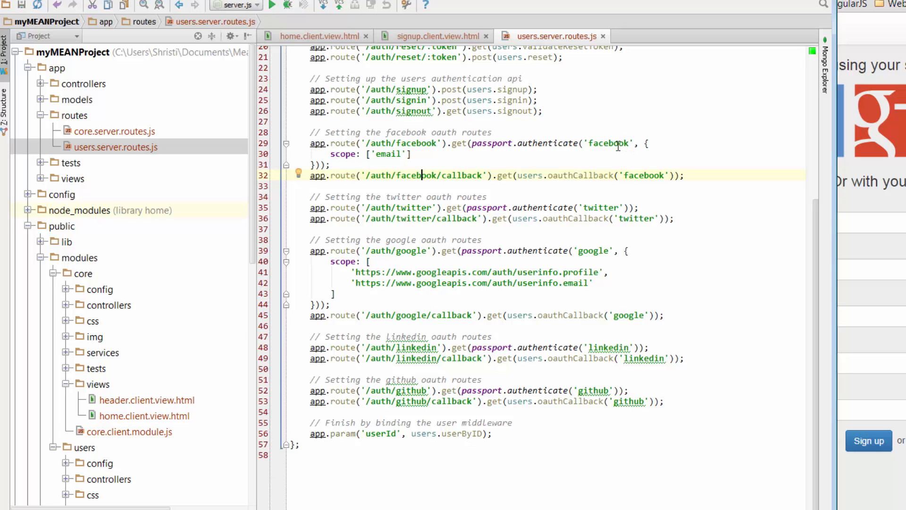
mouse_move(513, 155)
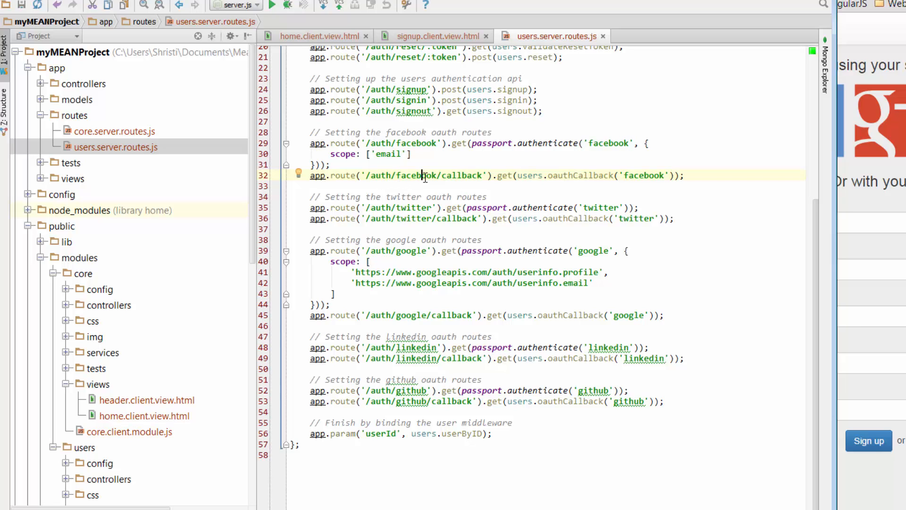
mouse_move(484, 180)
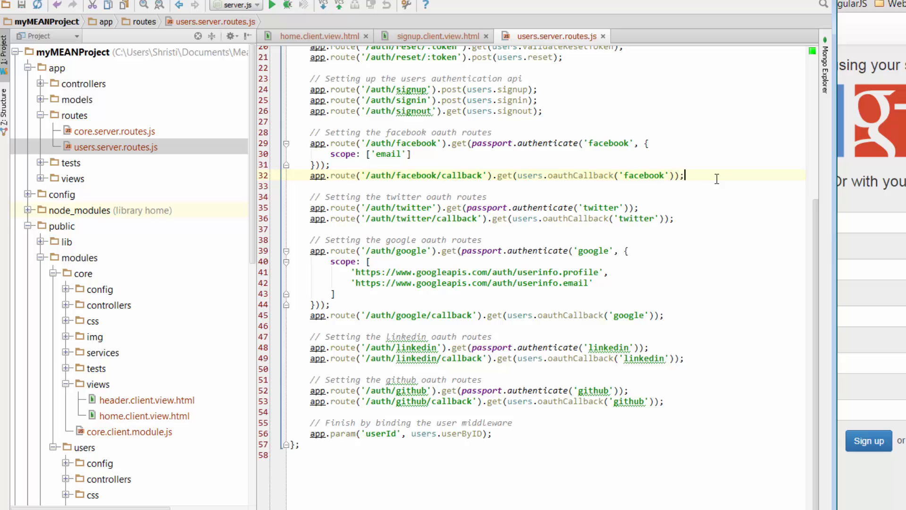
mouse_move(345, 164)
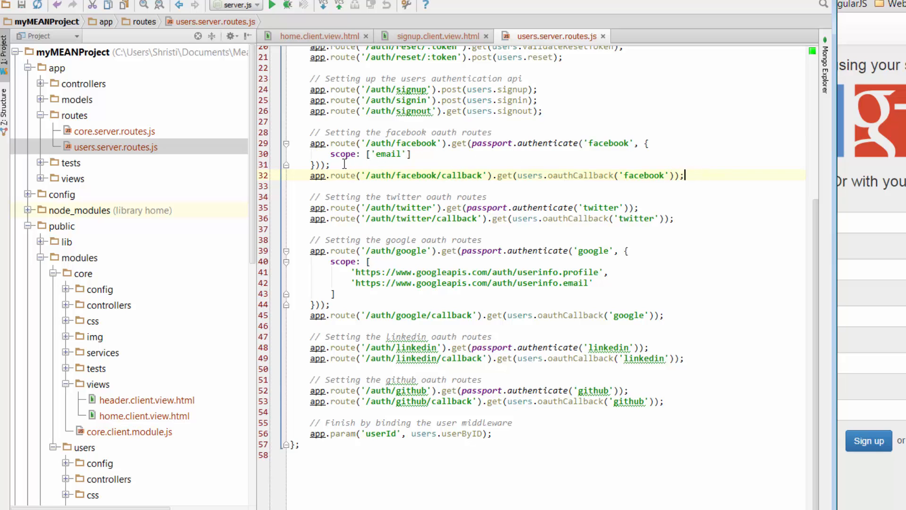
click(333, 164)
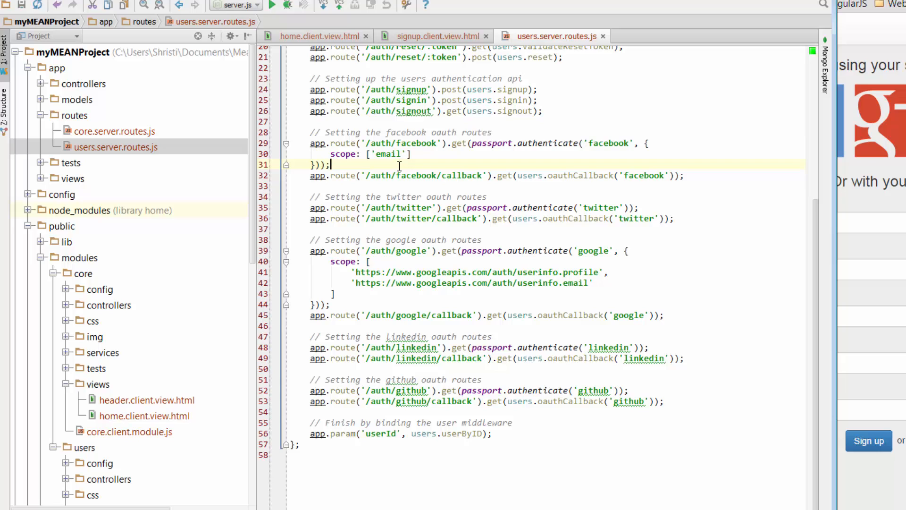
mouse_move(417, 160)
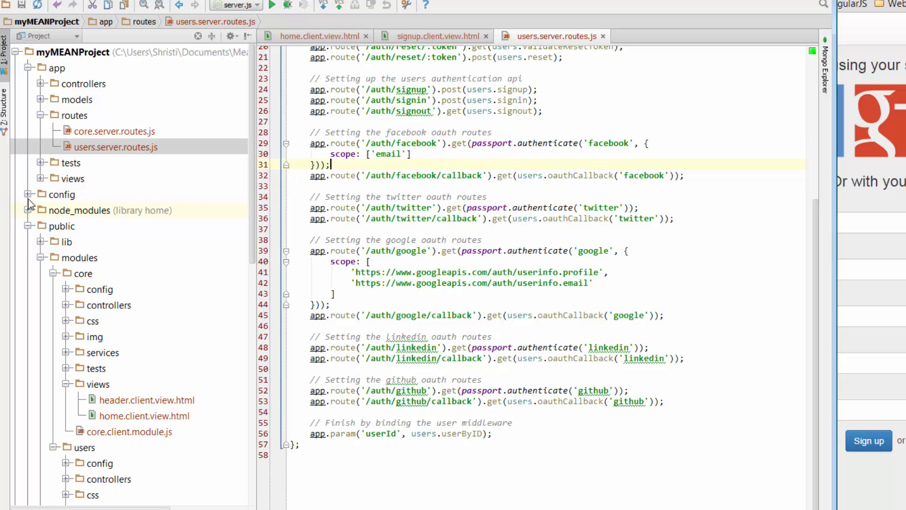
- Expand config > env and open development.js with the OAuth client settings
click(62, 194)
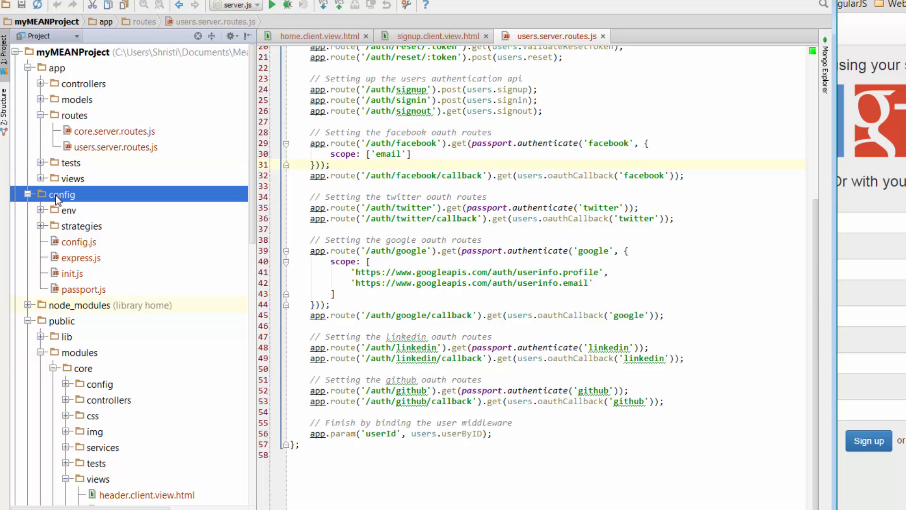
click(42, 209)
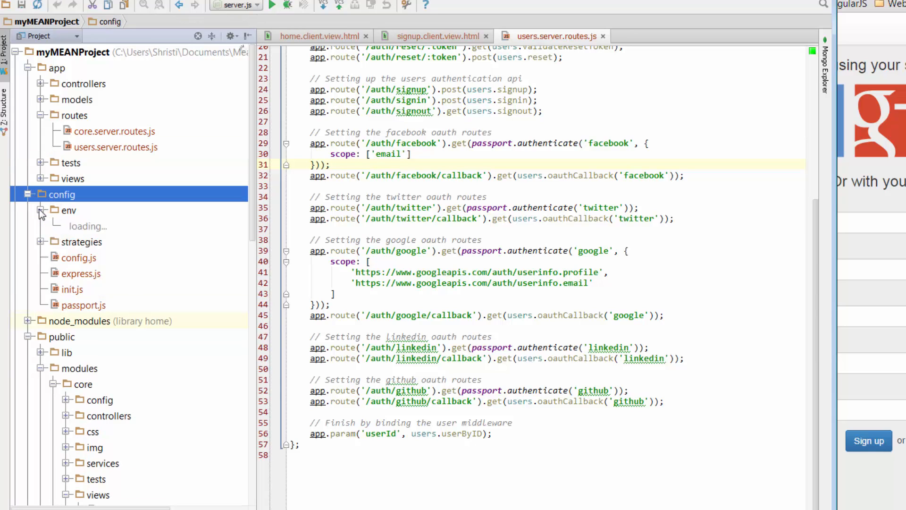
click(42, 210)
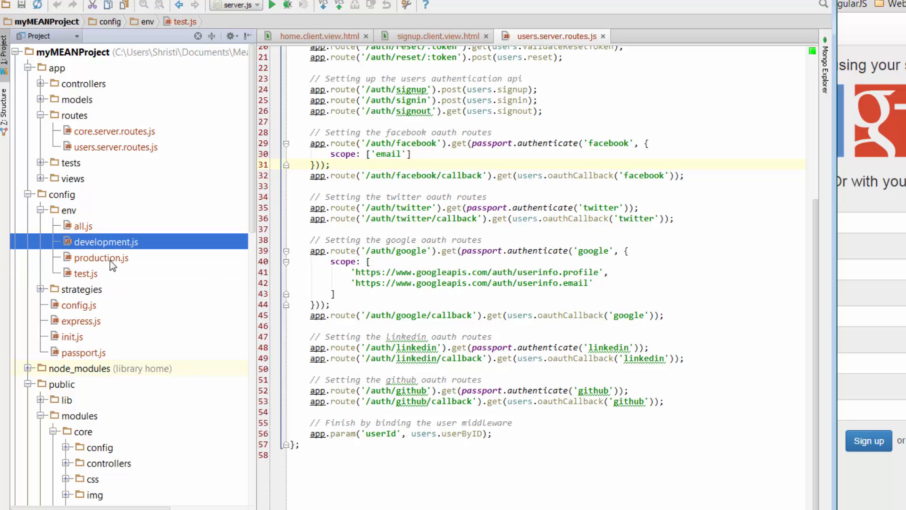
click(85, 272)
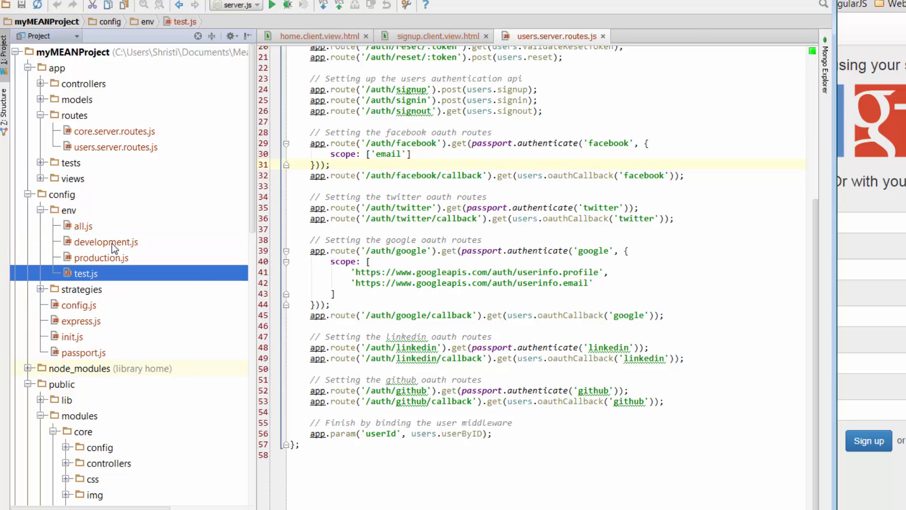
double_click(107, 241)
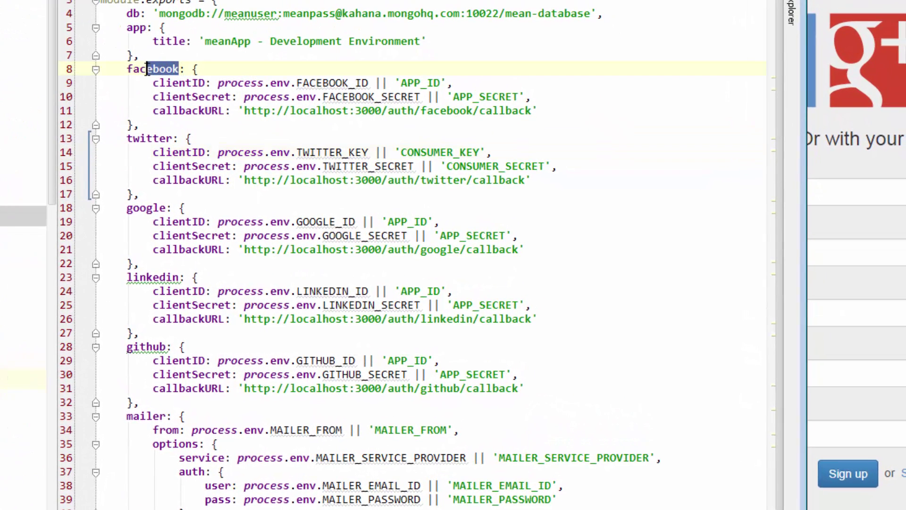
- Highlight the Facebook 'APP_ID' and 'APP_SECRET' placeholders in development.js
click(197, 69)
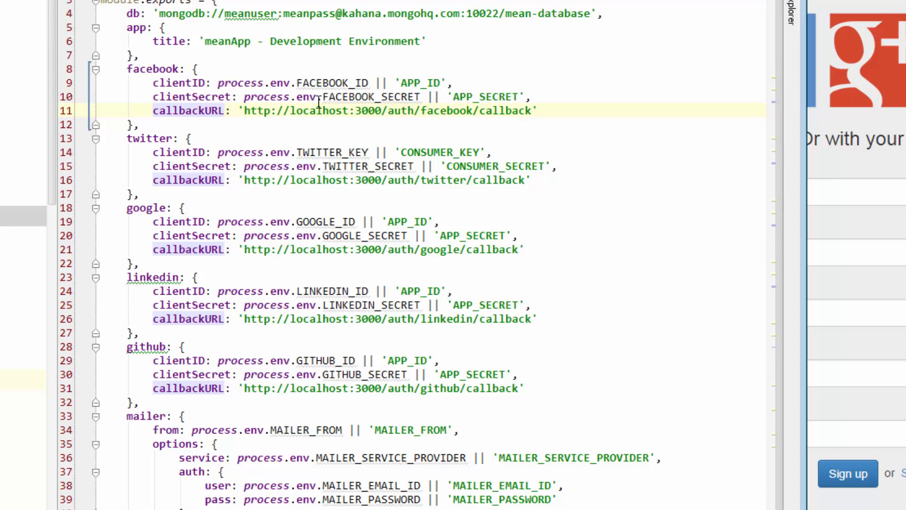
mouse_move(559, 90)
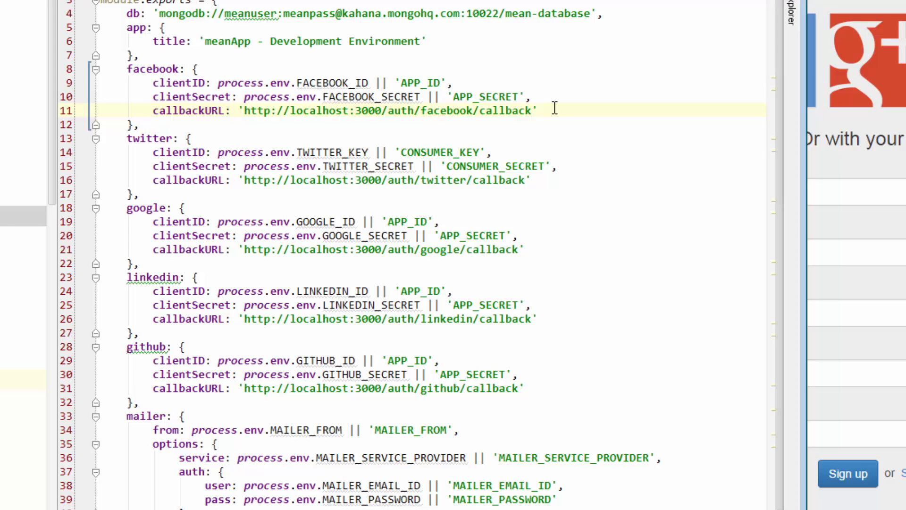
mouse_move(511, 92)
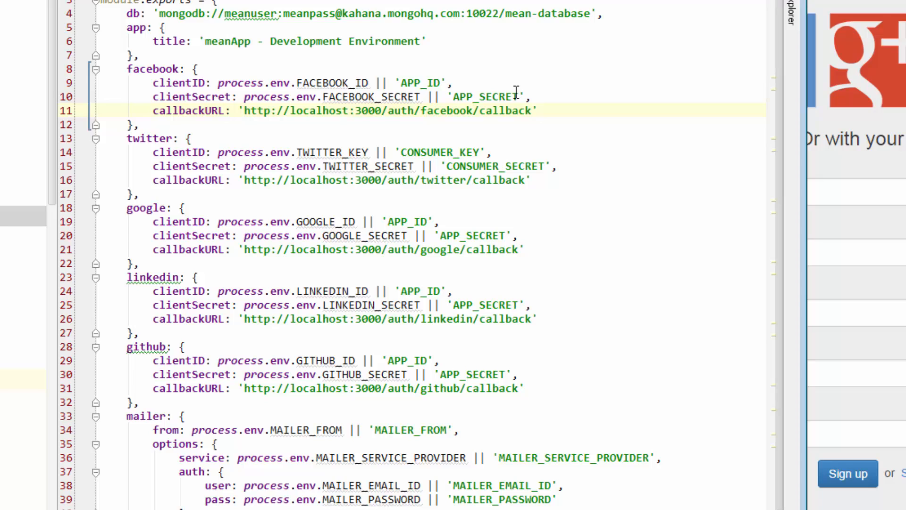
double_click(416, 82)
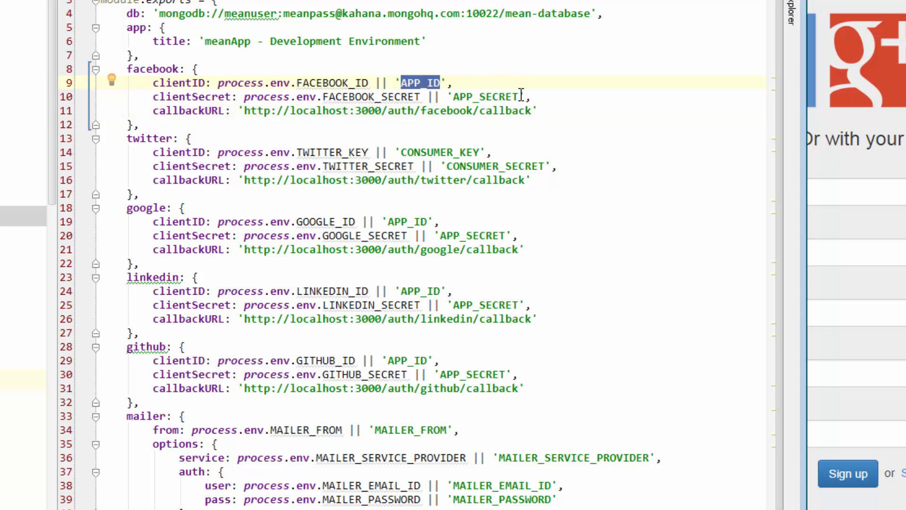
double_click(484, 95)
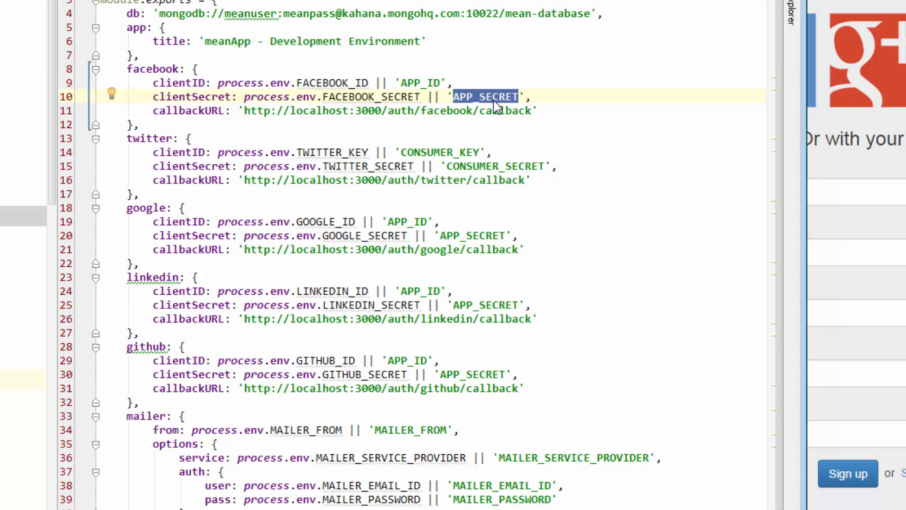
click(491, 97)
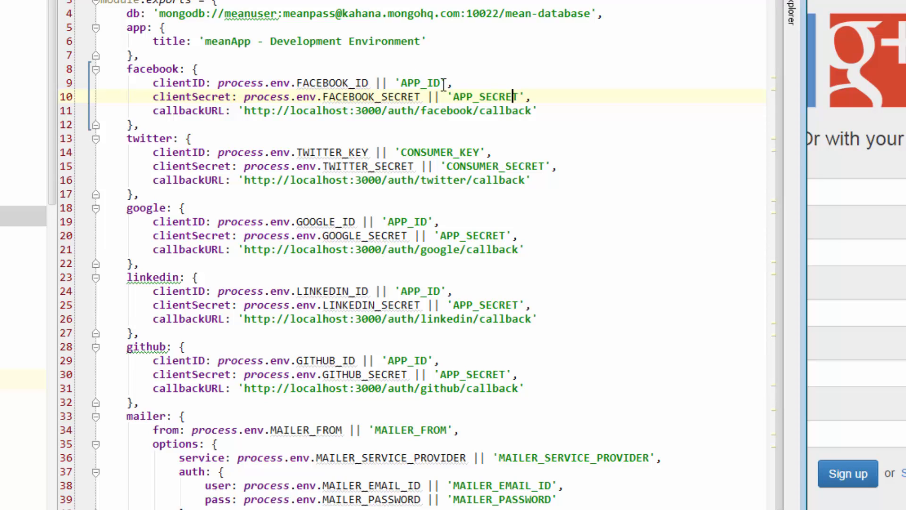
double_click(419, 83)
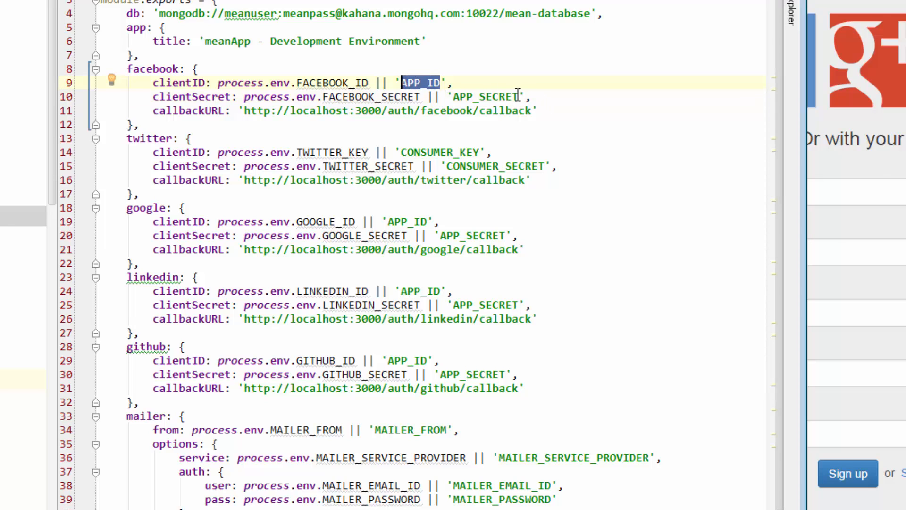
double_click(487, 96)
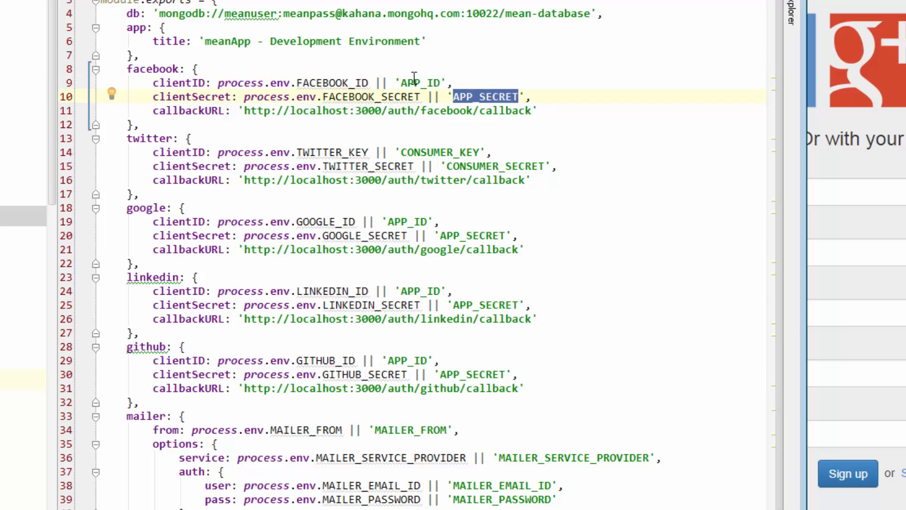
click(497, 97)
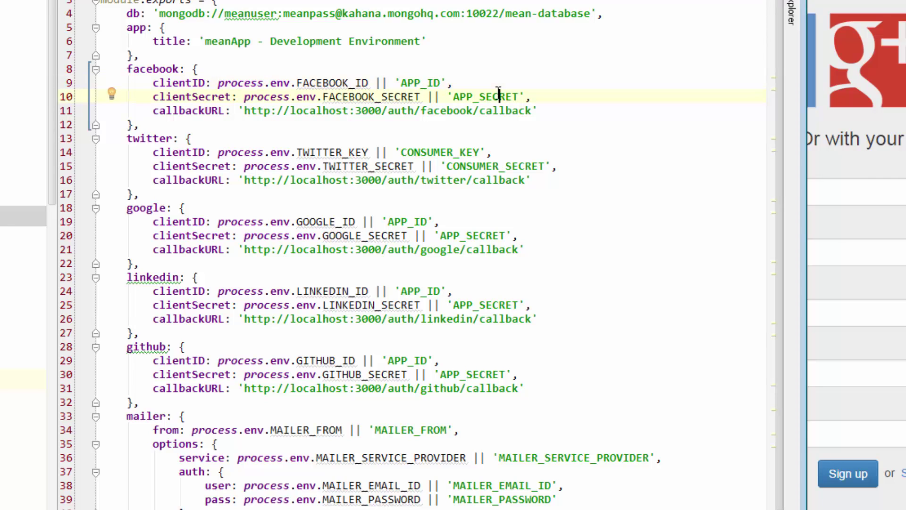
mouse_move(201, 87)
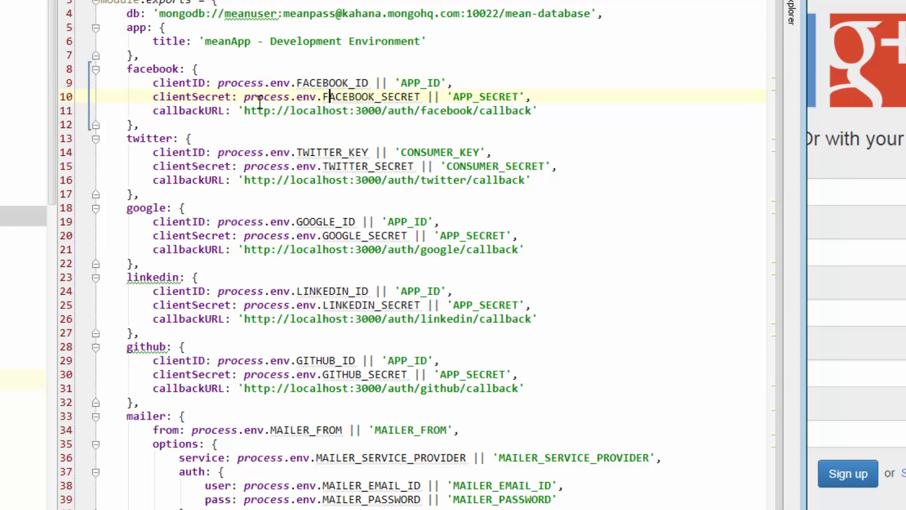
click(373, 83)
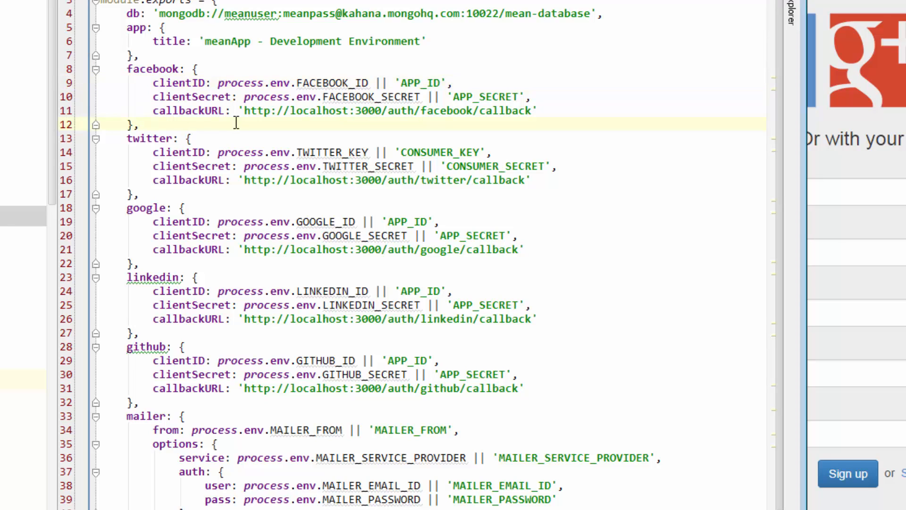
mouse_move(253, 120)
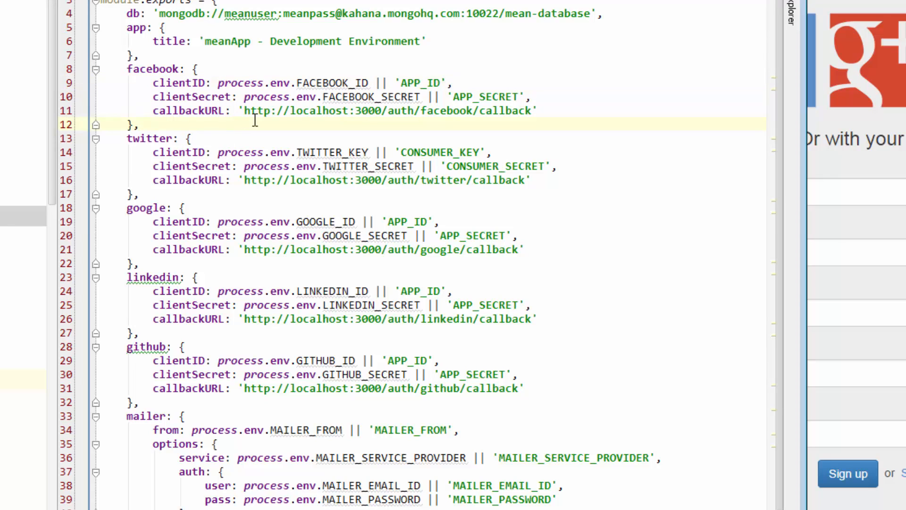
mouse_move(364, 121)
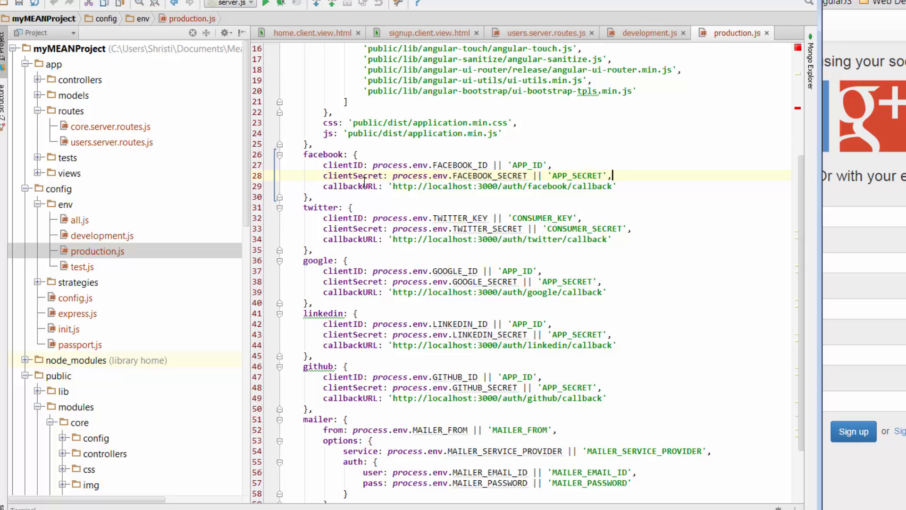
mouse_move(178, 257)
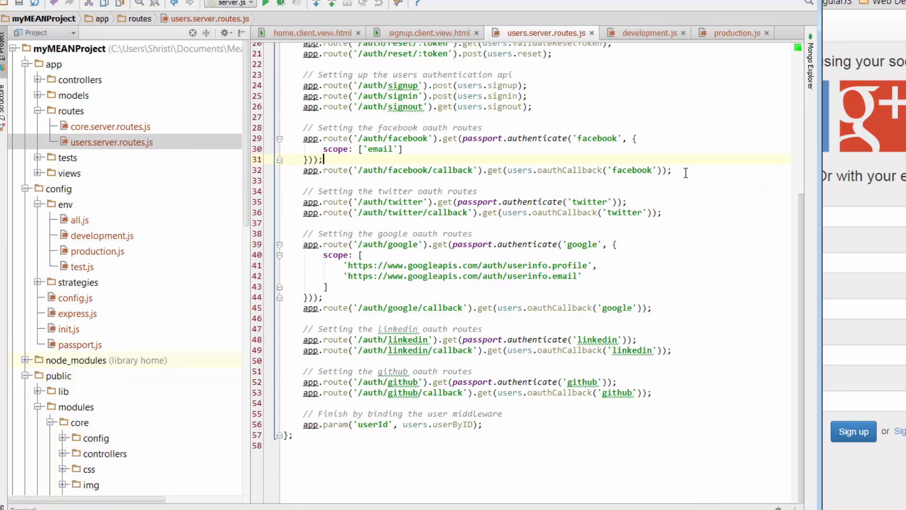
- Highlight 'users' in the callback route, then expand the app controllers folder
click(478, 170)
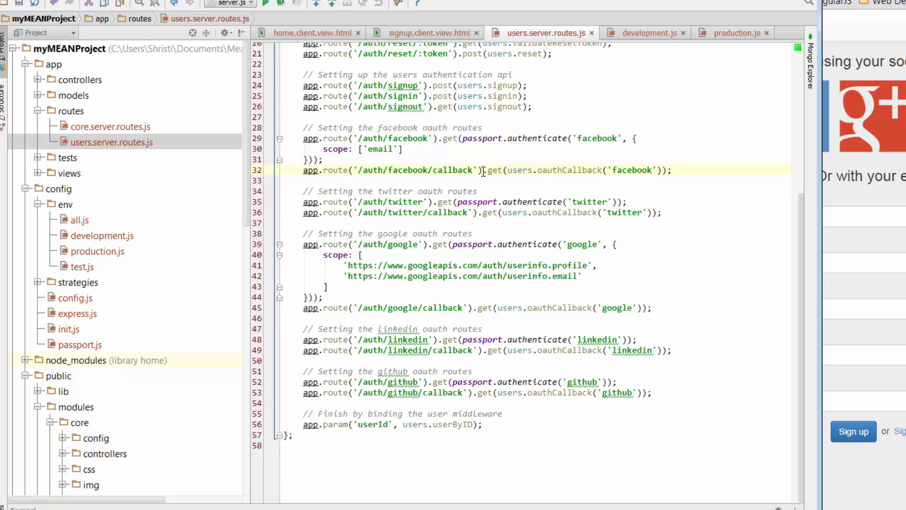
mouse_move(539, 169)
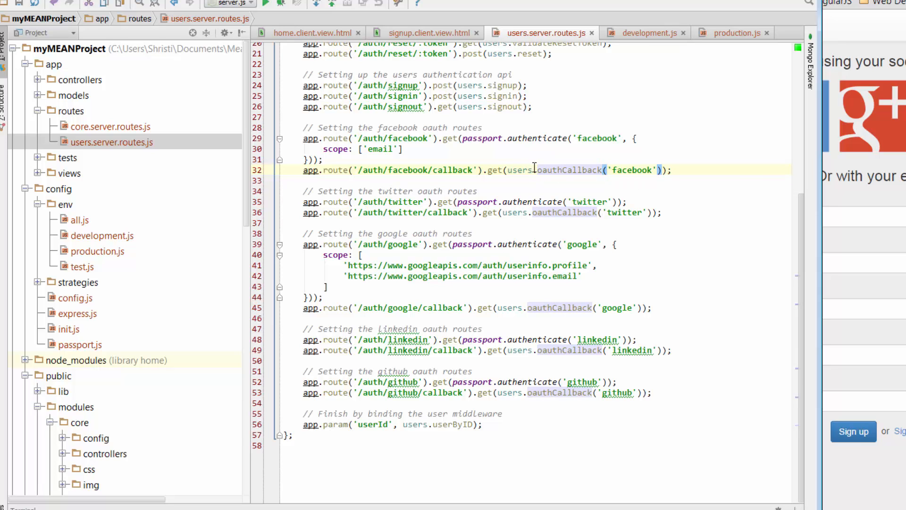
double_click(519, 170)
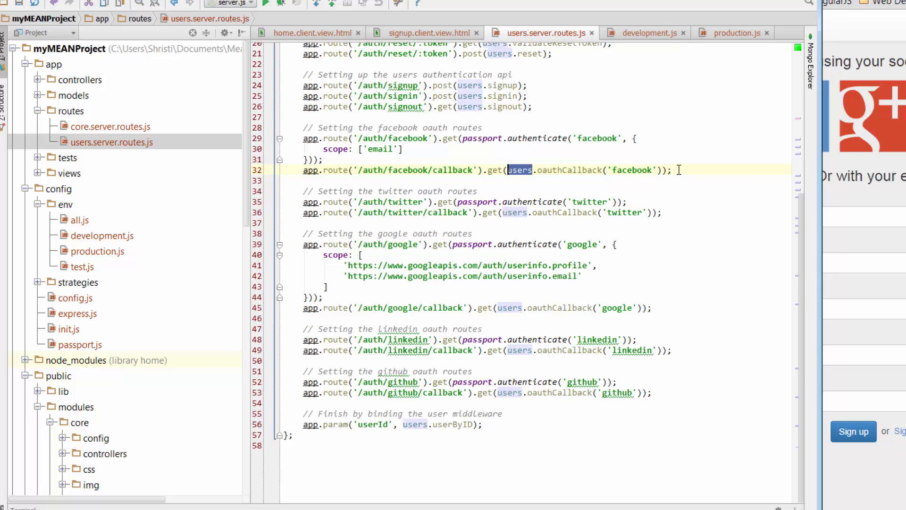
scroll(up, 3)
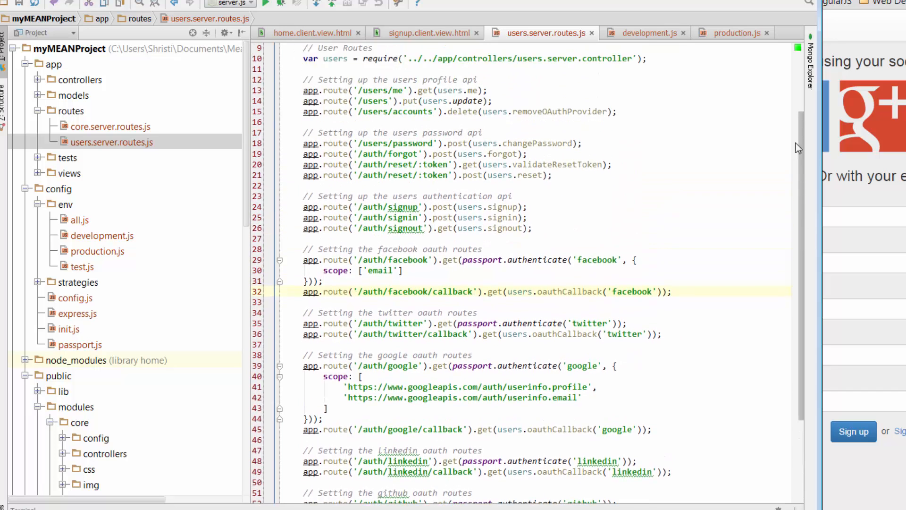
scroll(up, 3)
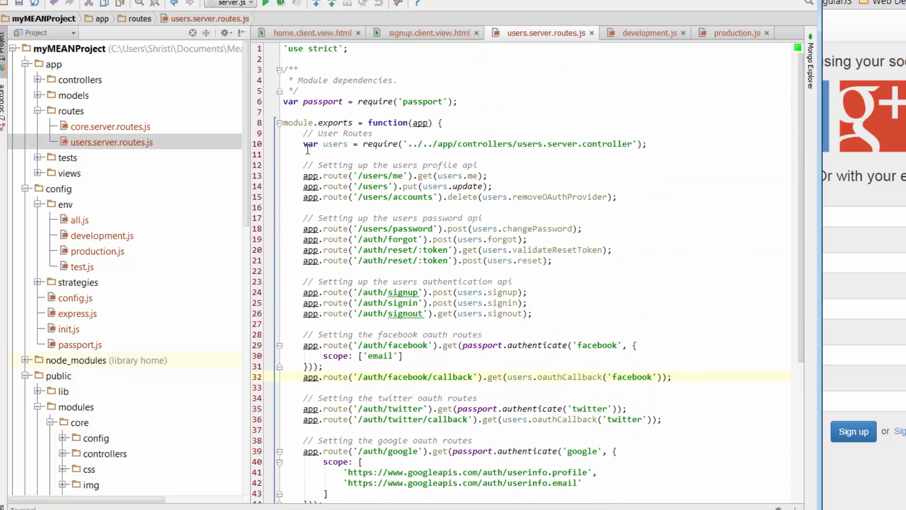
mouse_move(396, 154)
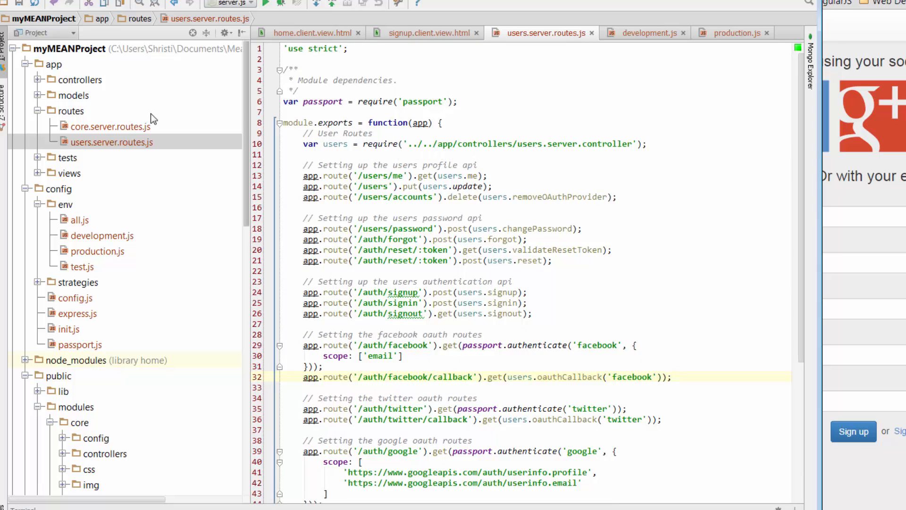
click(37, 80)
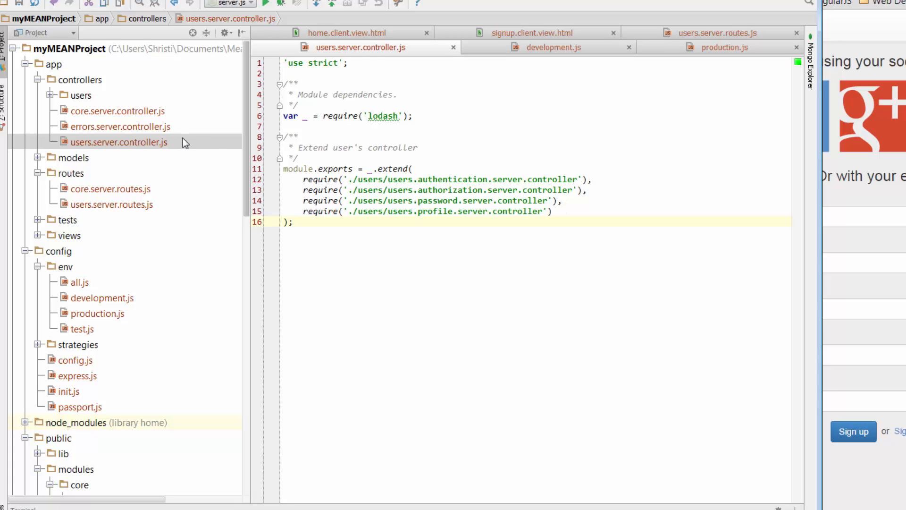
- Open the users authentication controller, scrolled to signout and oauthCallback
click(51, 95)
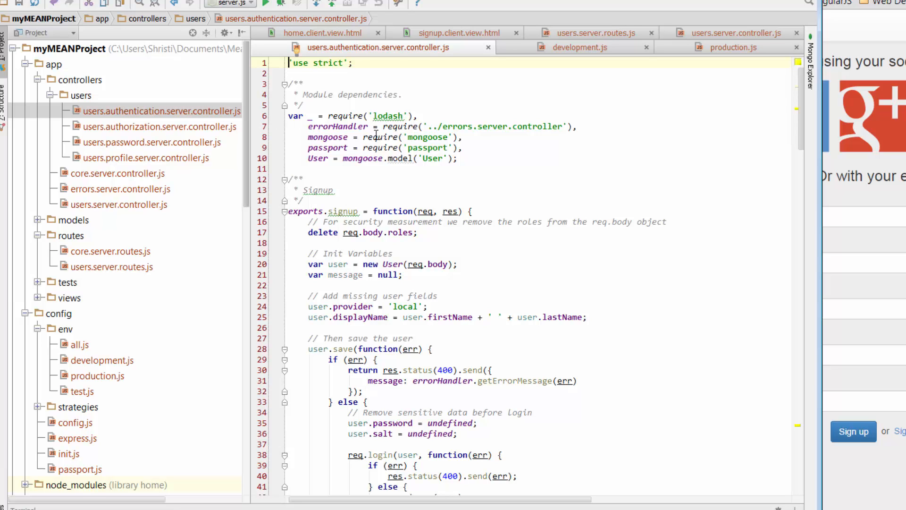
mouse_move(385, 198)
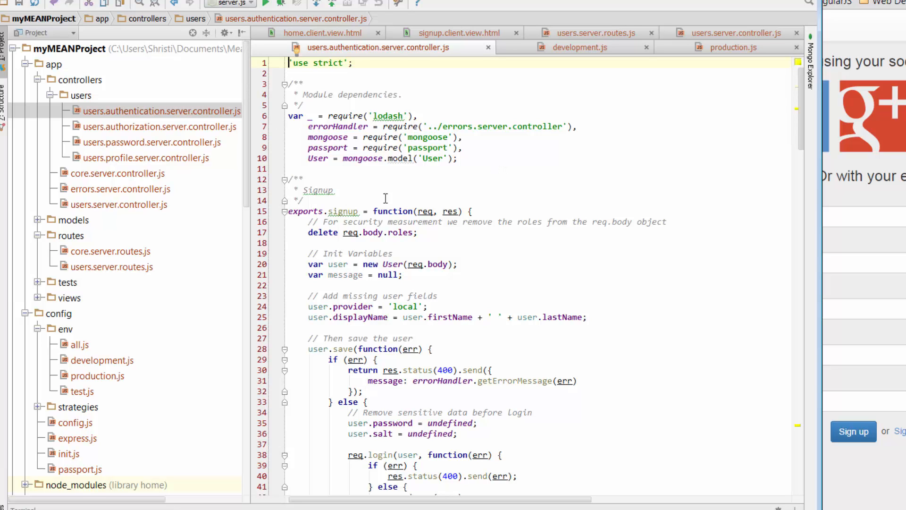
scroll(down, 3)
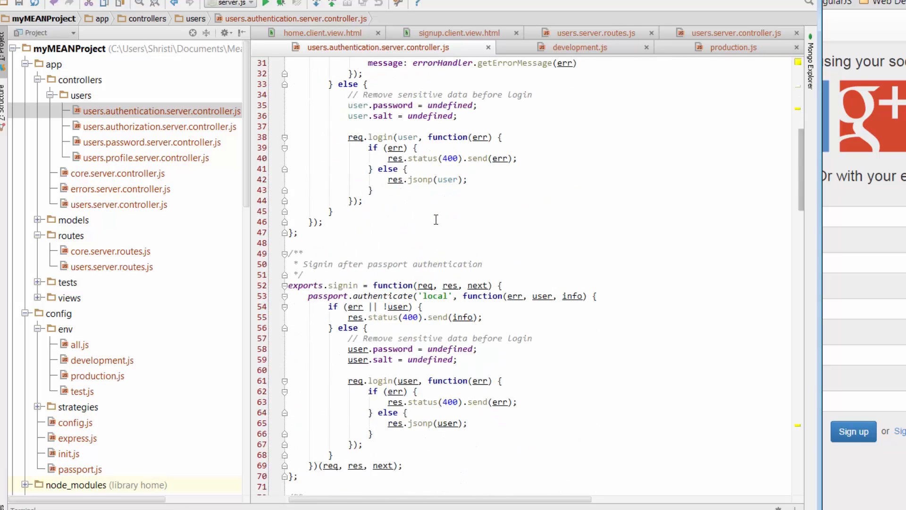
scroll(down, 3)
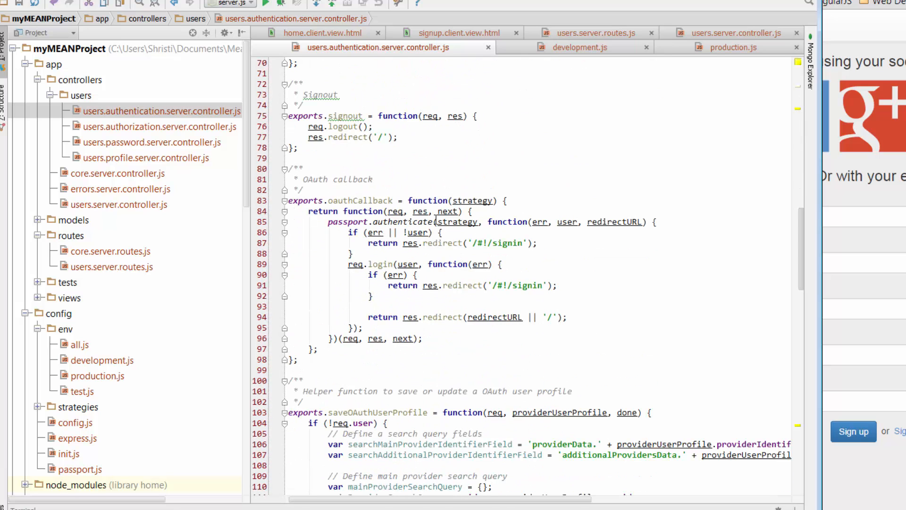
mouse_move(369, 204)
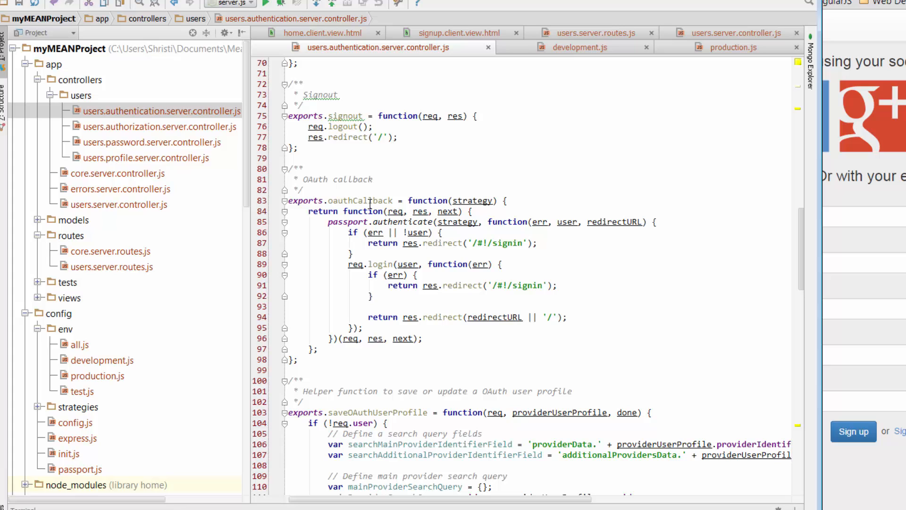
mouse_move(503, 365)
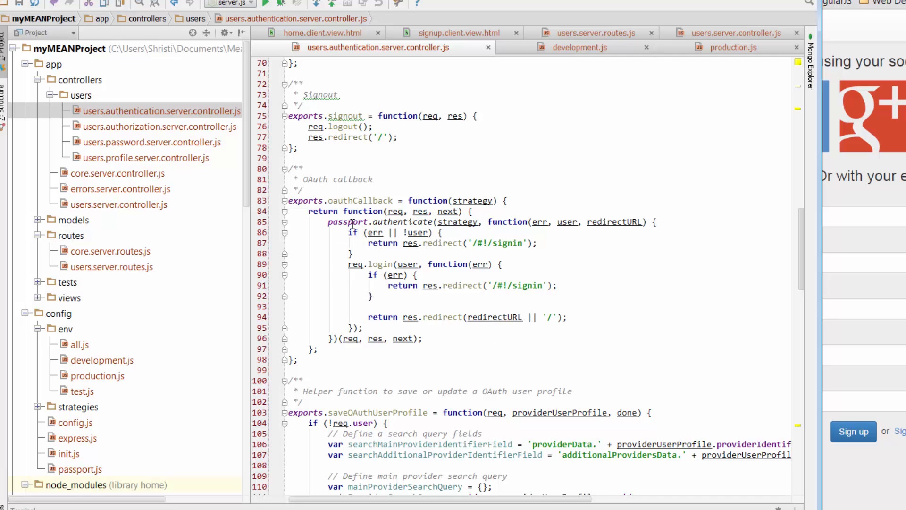
mouse_move(477, 232)
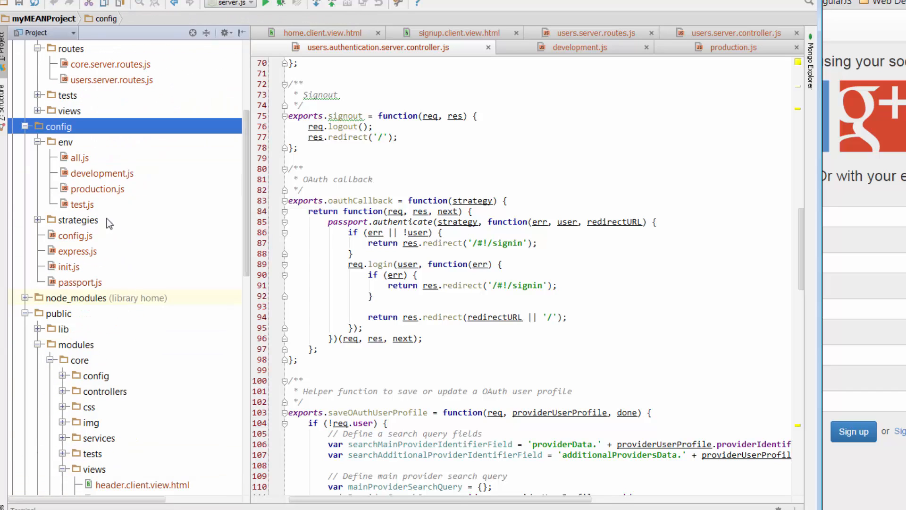
- Expand config/strategies, pointing out github.js and twitter.js, and select facebook.js
click(78, 221)
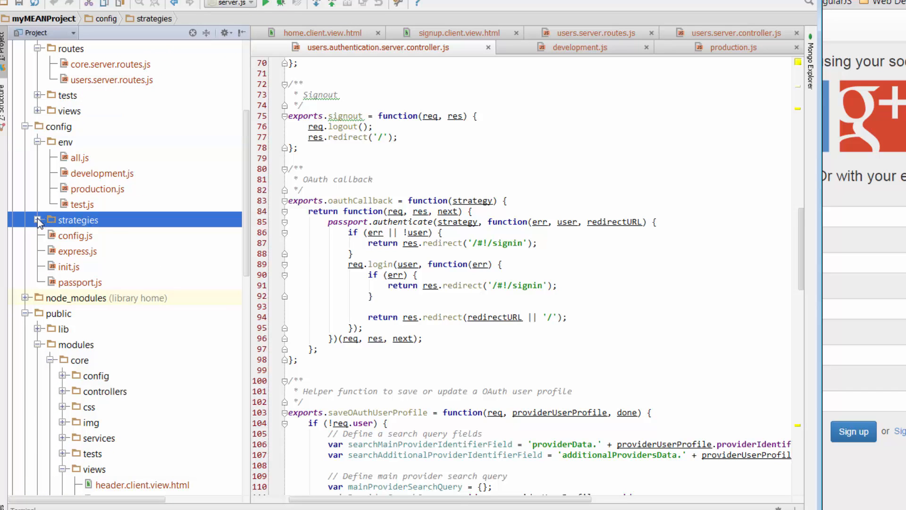
click(40, 219)
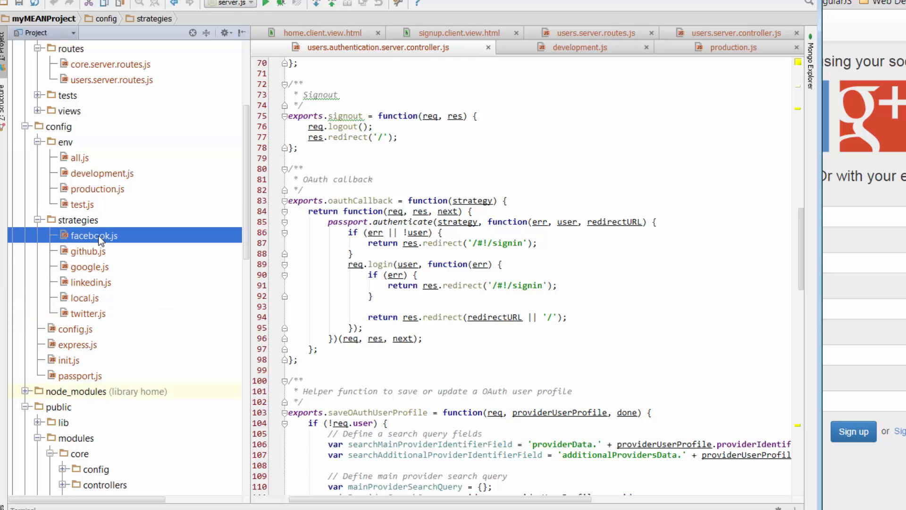
click(88, 251)
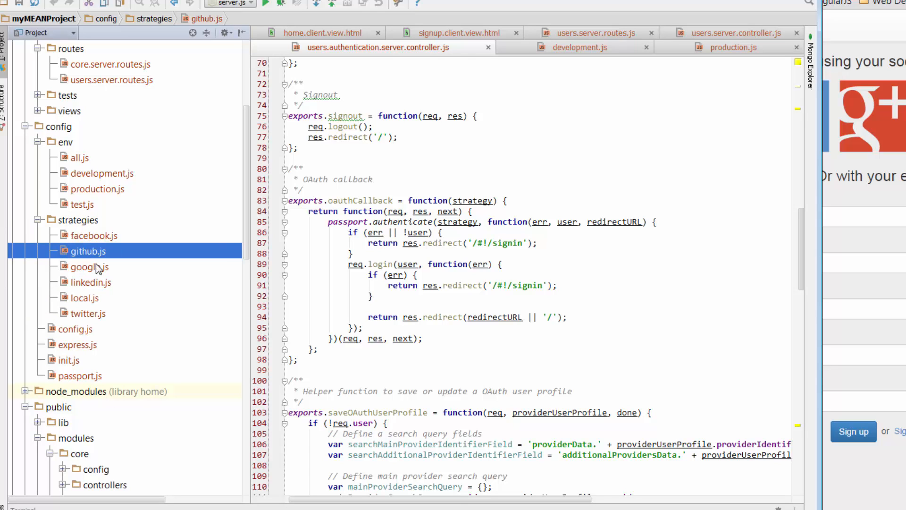
click(89, 313)
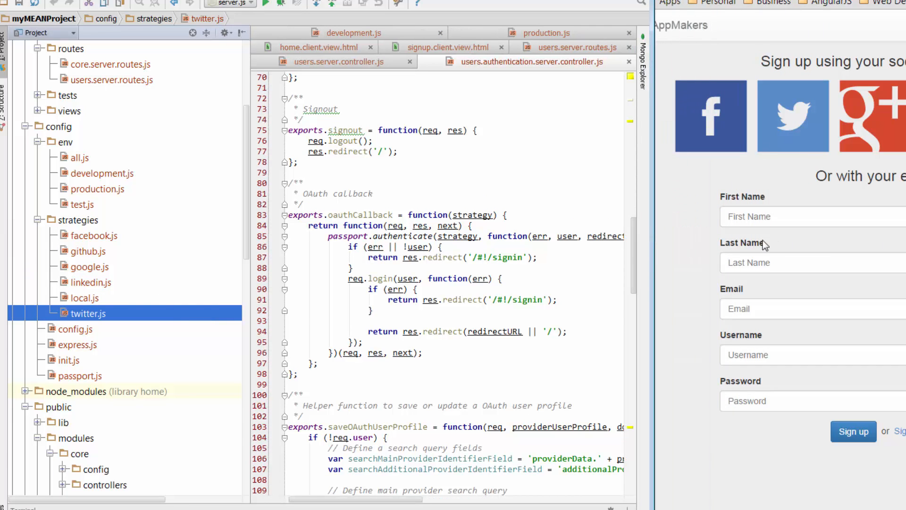
click(84, 298)
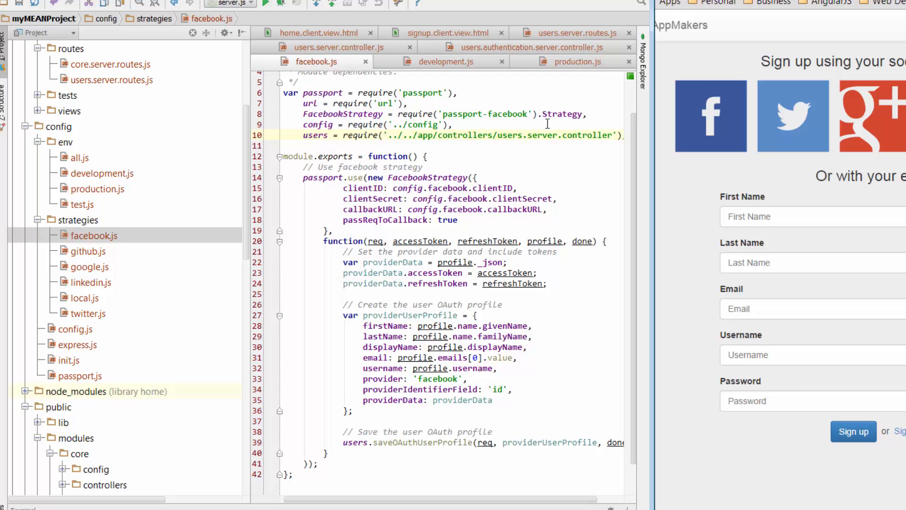
mouse_move(394, 249)
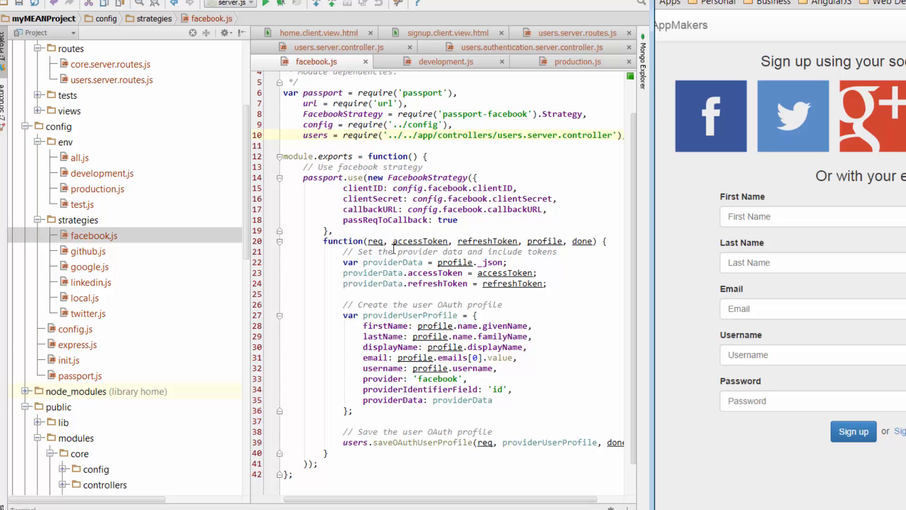
mouse_move(452, 241)
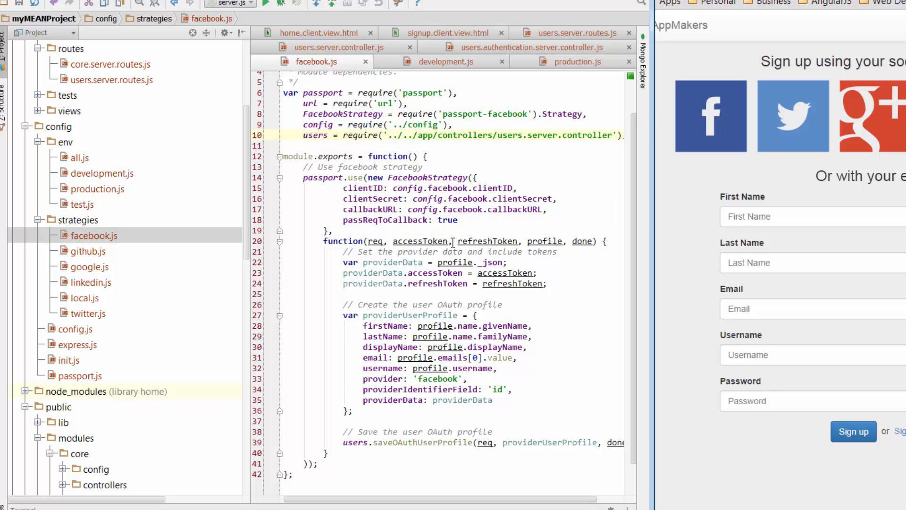
mouse_move(584, 245)
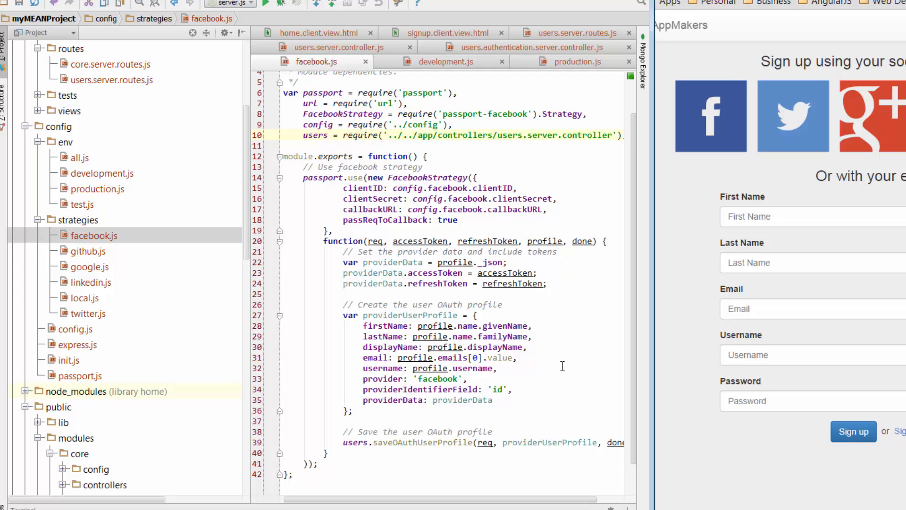
mouse_move(550, 297)
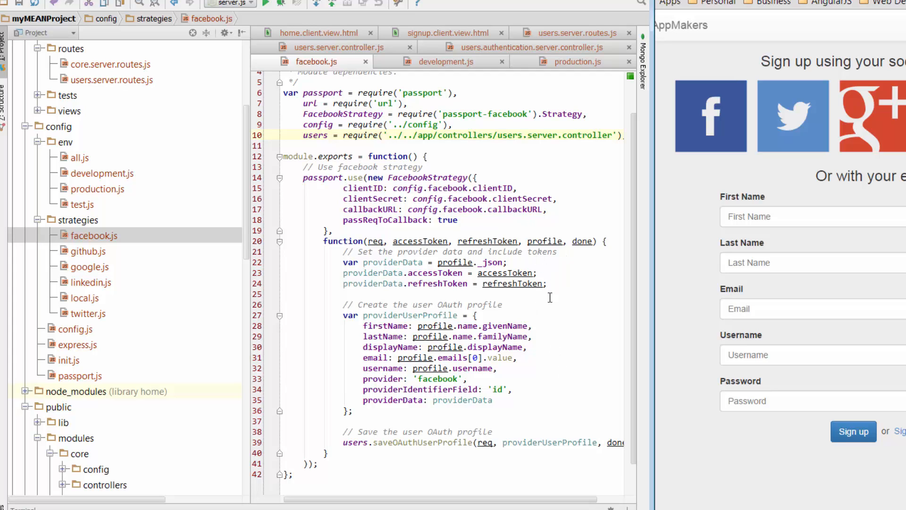
mouse_move(476, 319)
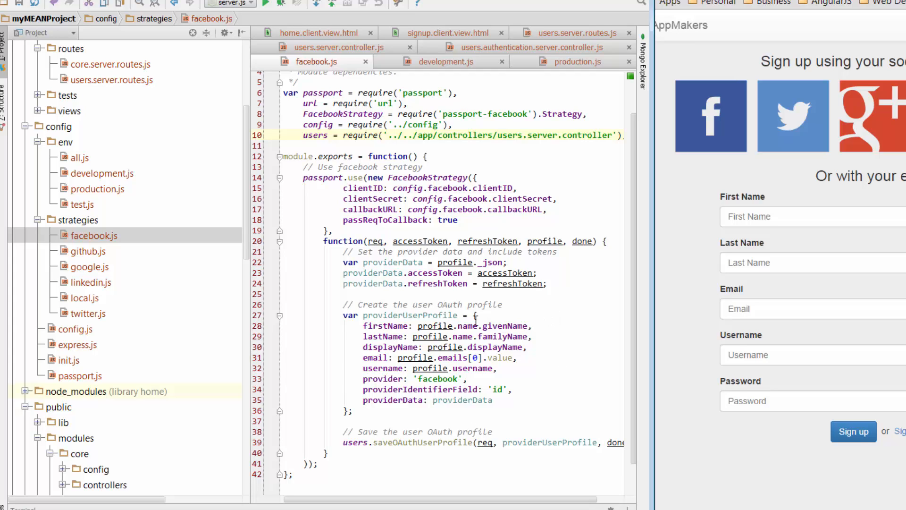
mouse_move(394, 325)
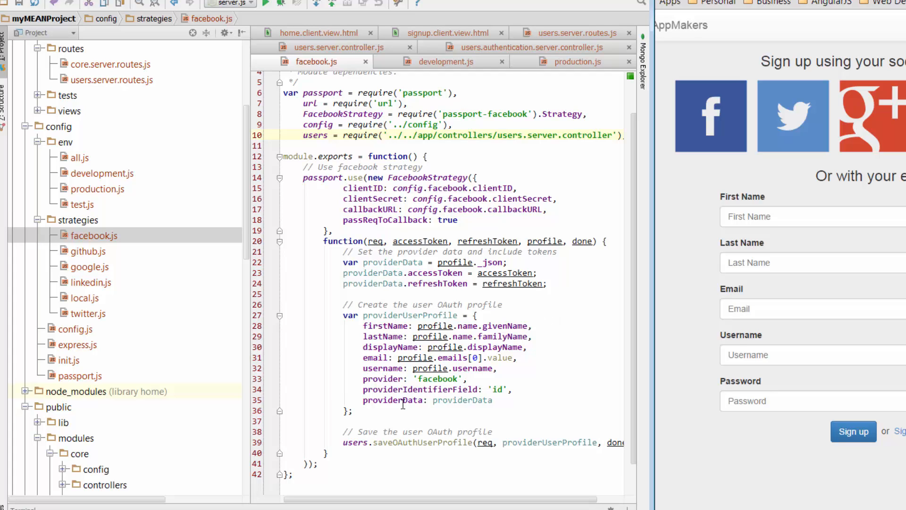
- Review the FacebookStrategy callback that builds provider data, tokens and the user profile
click(401, 411)
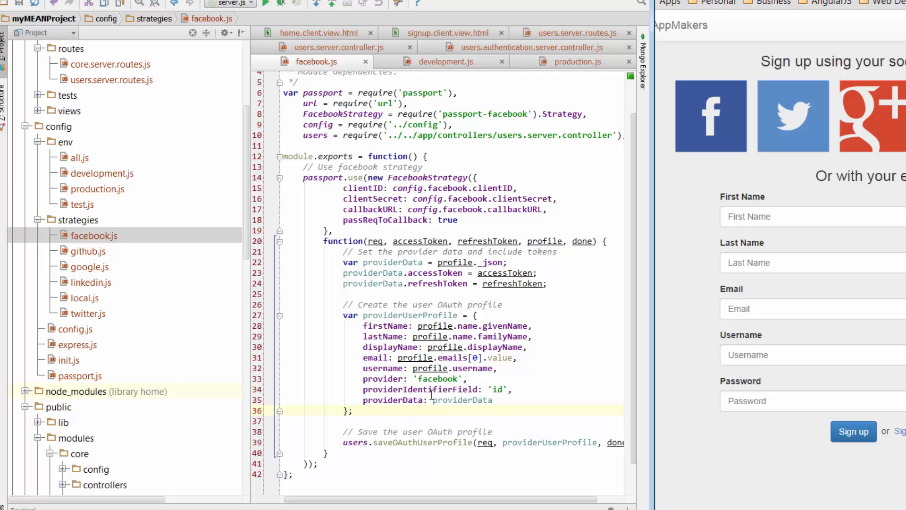
mouse_move(775, 178)
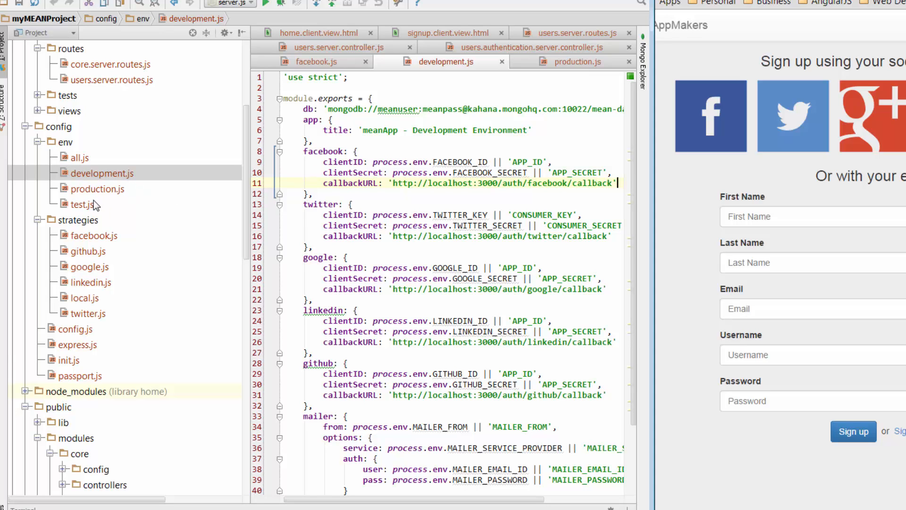
mouse_move(461, 191)
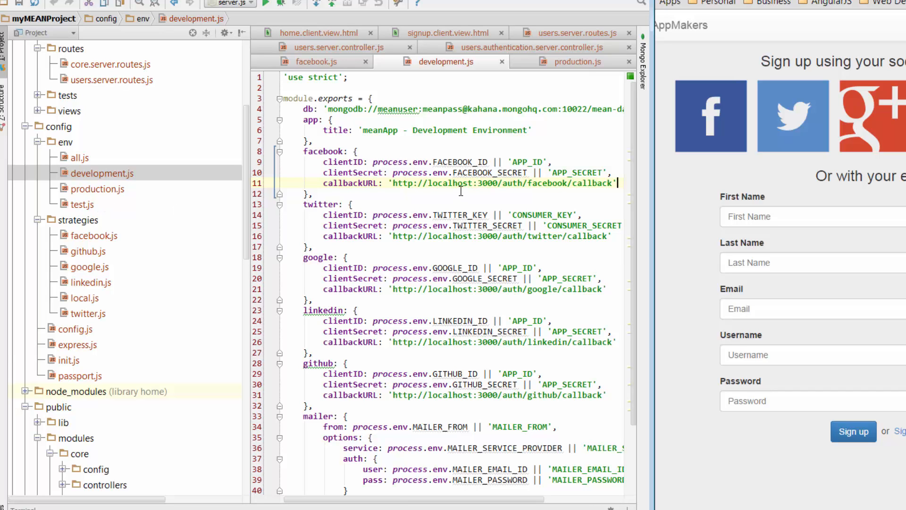